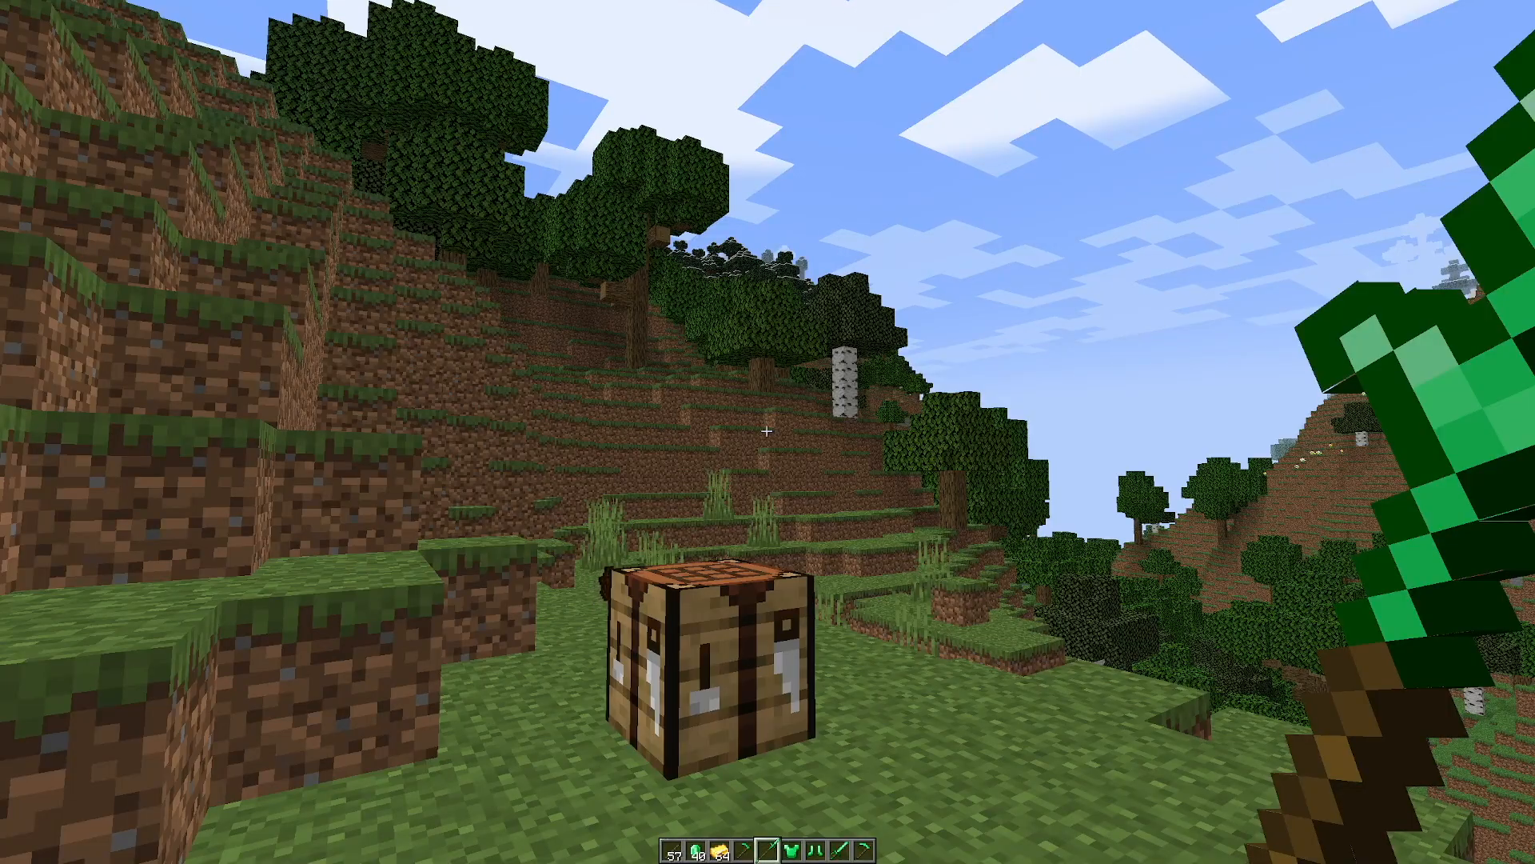
Inspect the Emerald Rapier and Emerald Spear tooltips in the creative inventory
{"action": "key", "text": "e"}
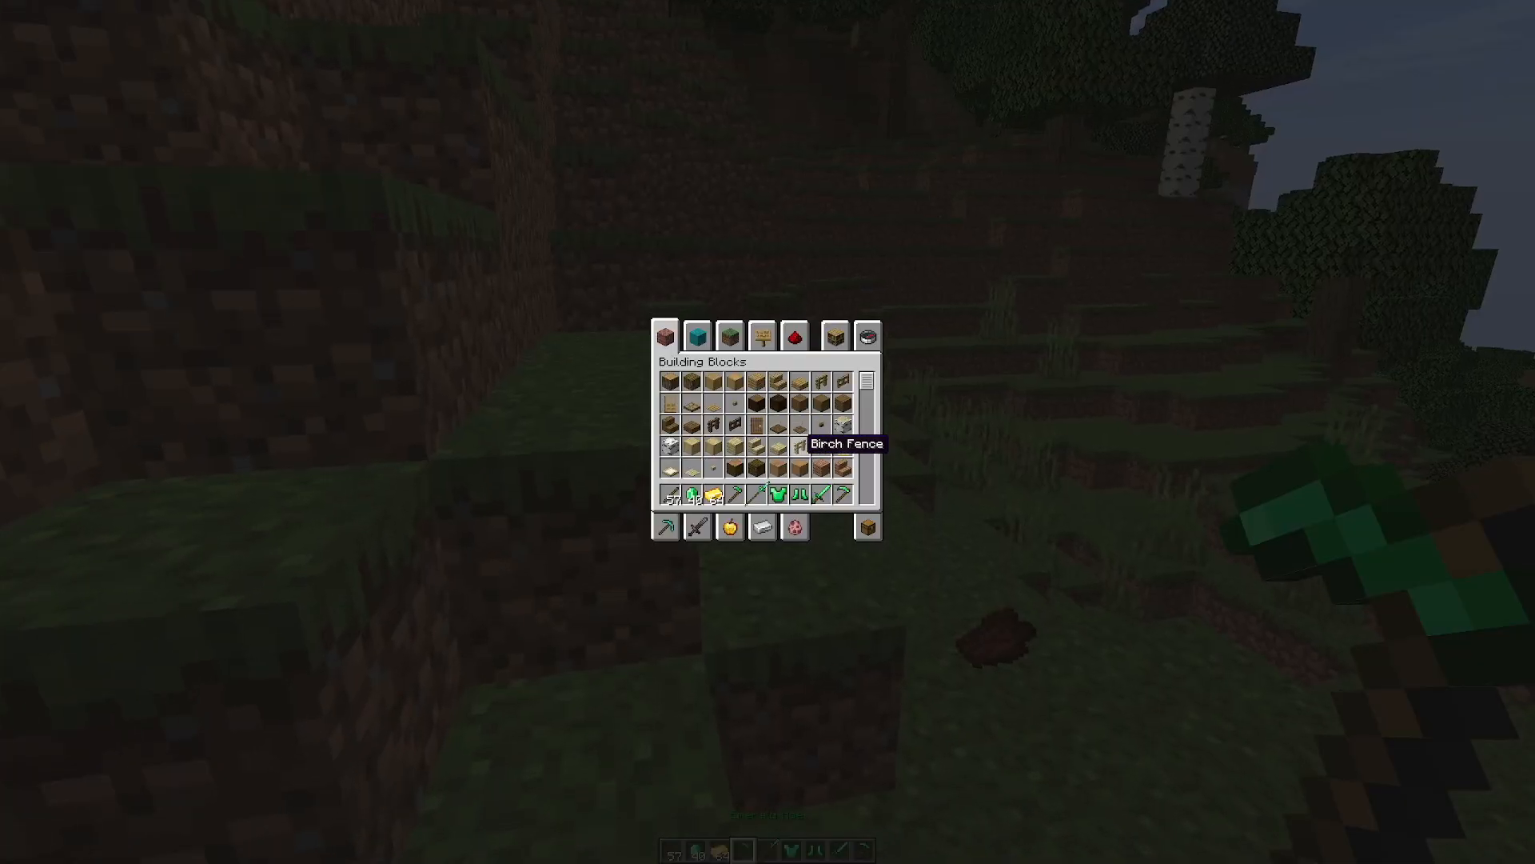
{"action": "mouse_move", "coordinate": [836, 496]}
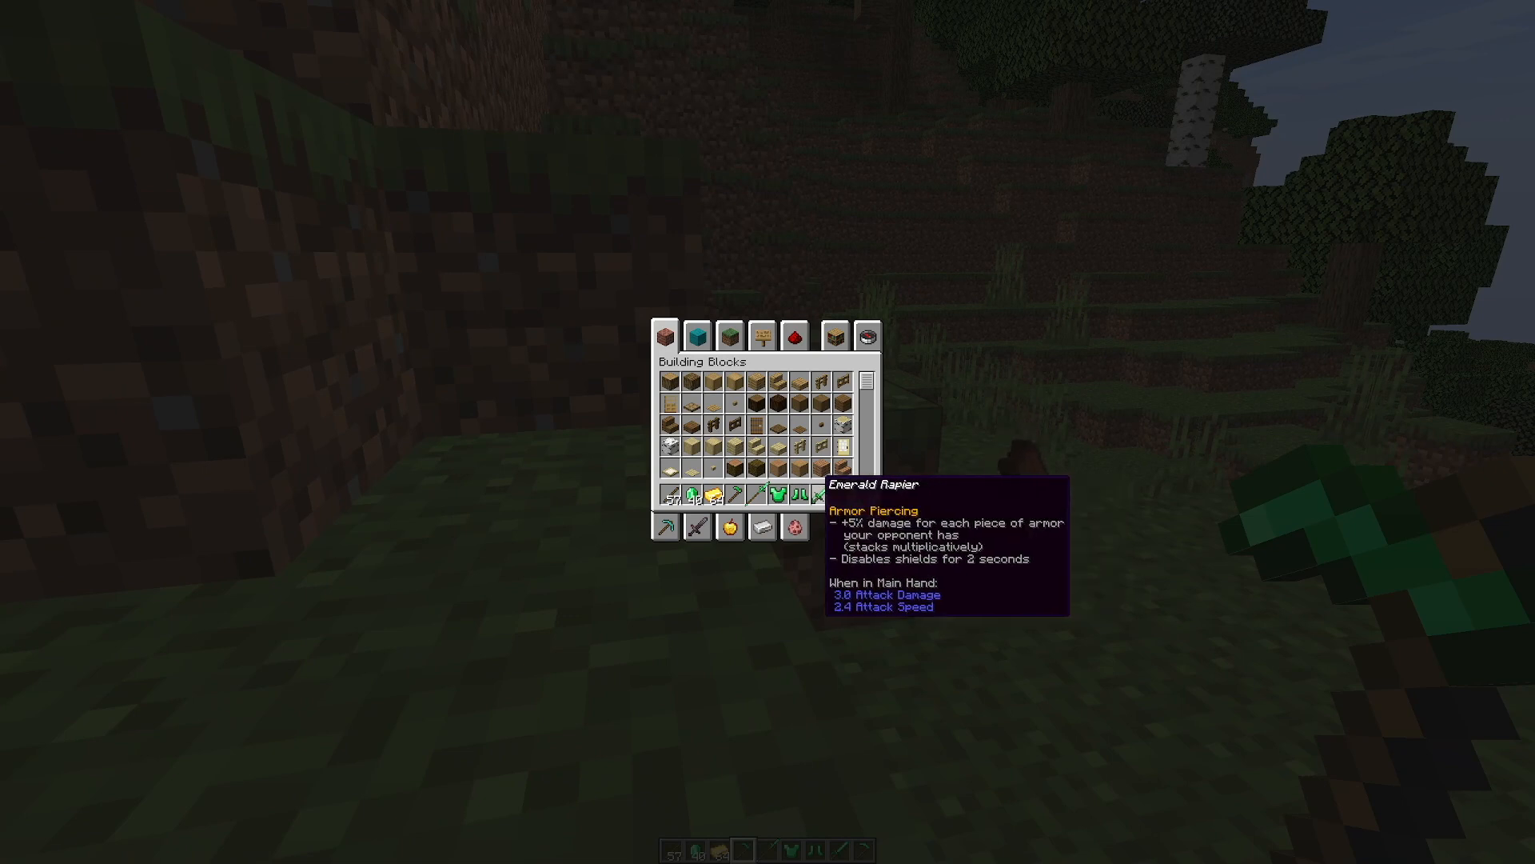
{"action": "mouse_move", "coordinate": [756, 493]}
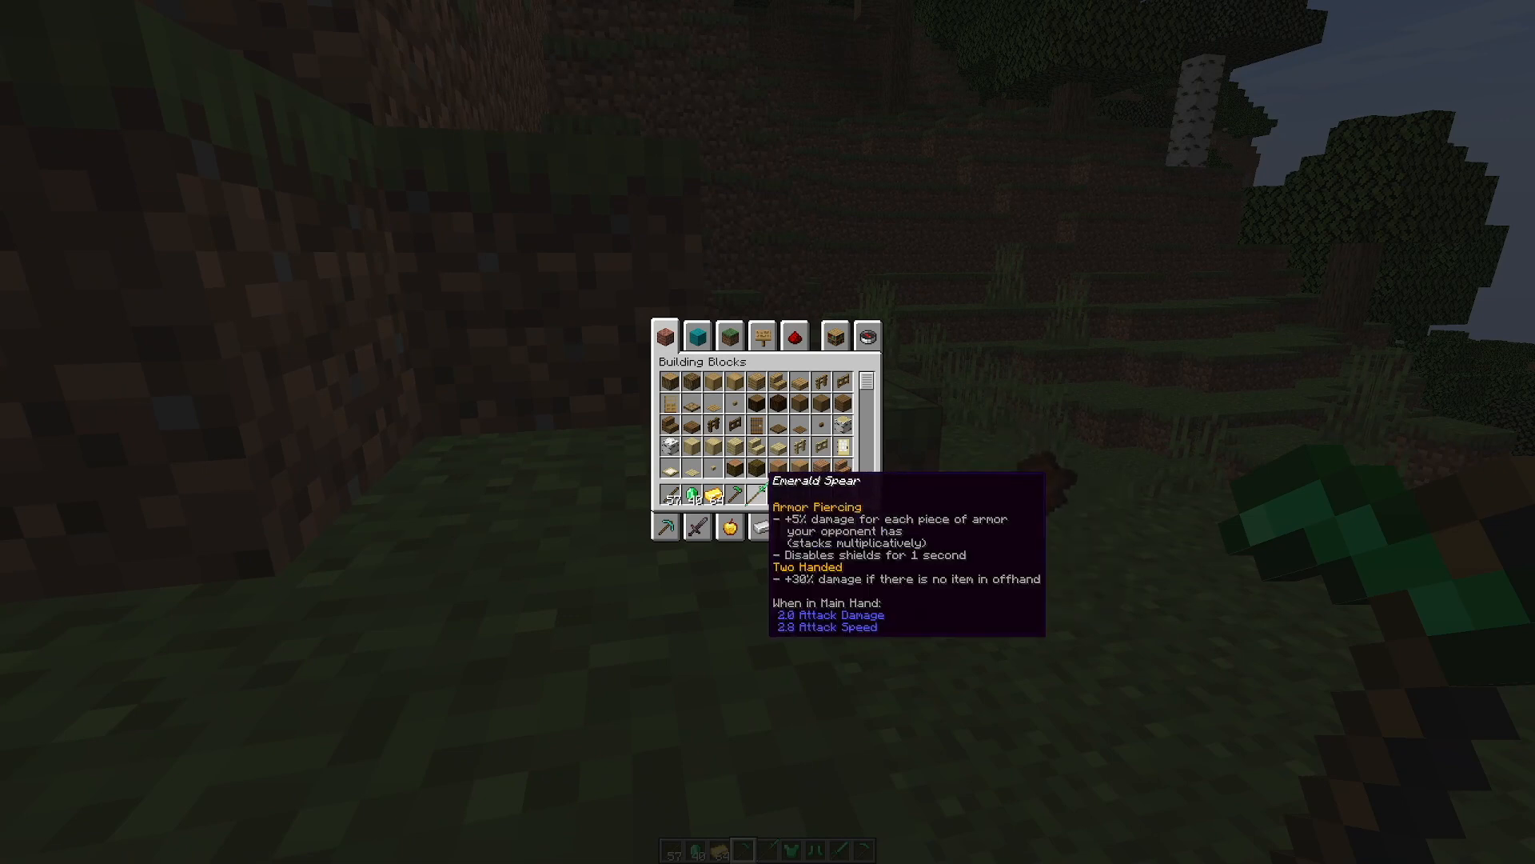
{"action": "key", "text": "Escape"}
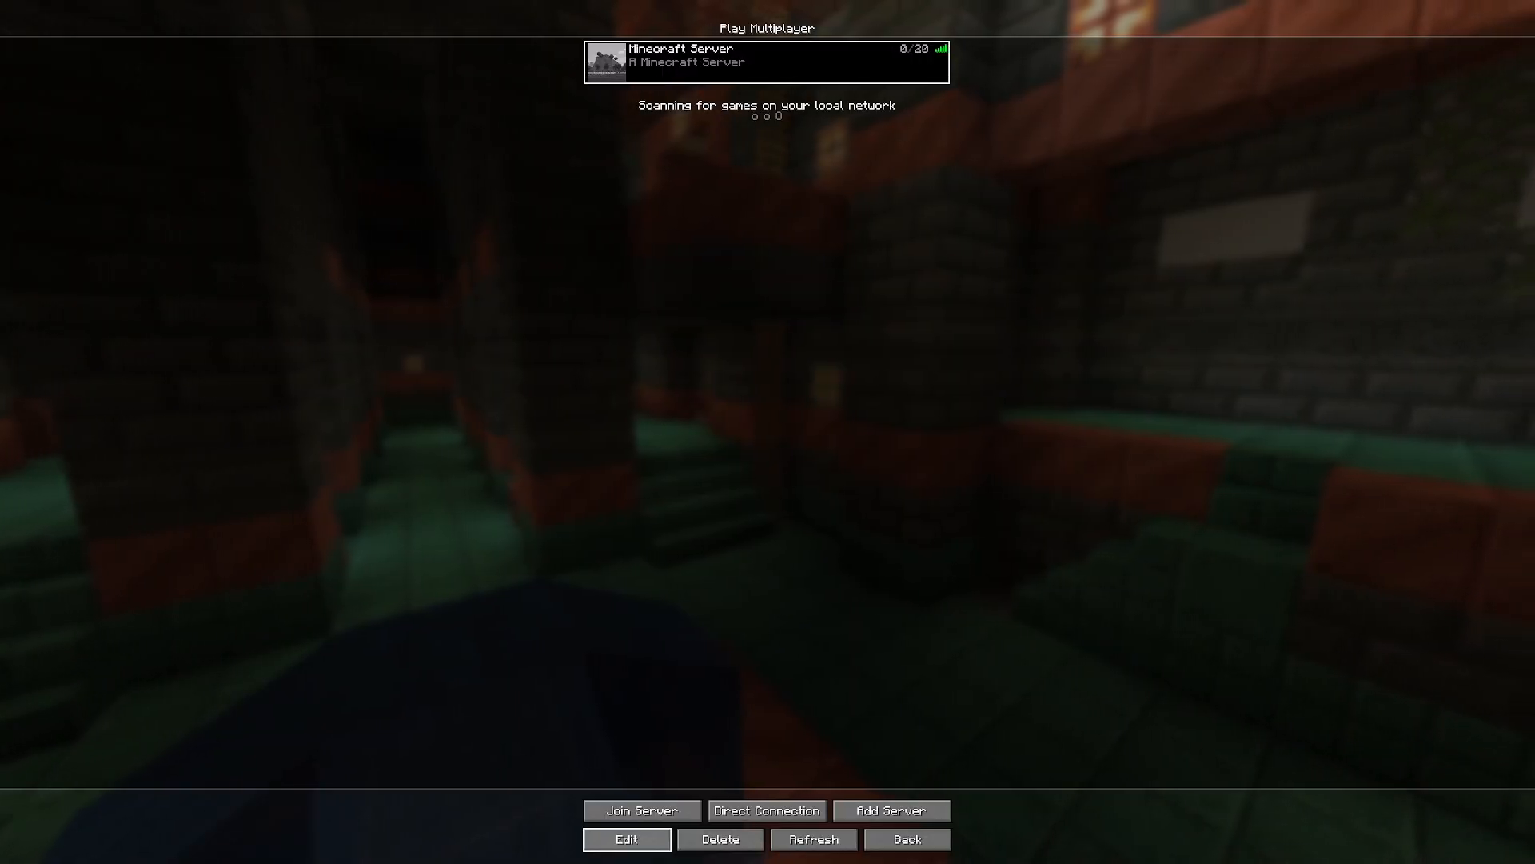
View the saved server's address without changes, then join the Minecraft Server
{"action": "left_click", "coordinate": [626, 839]}
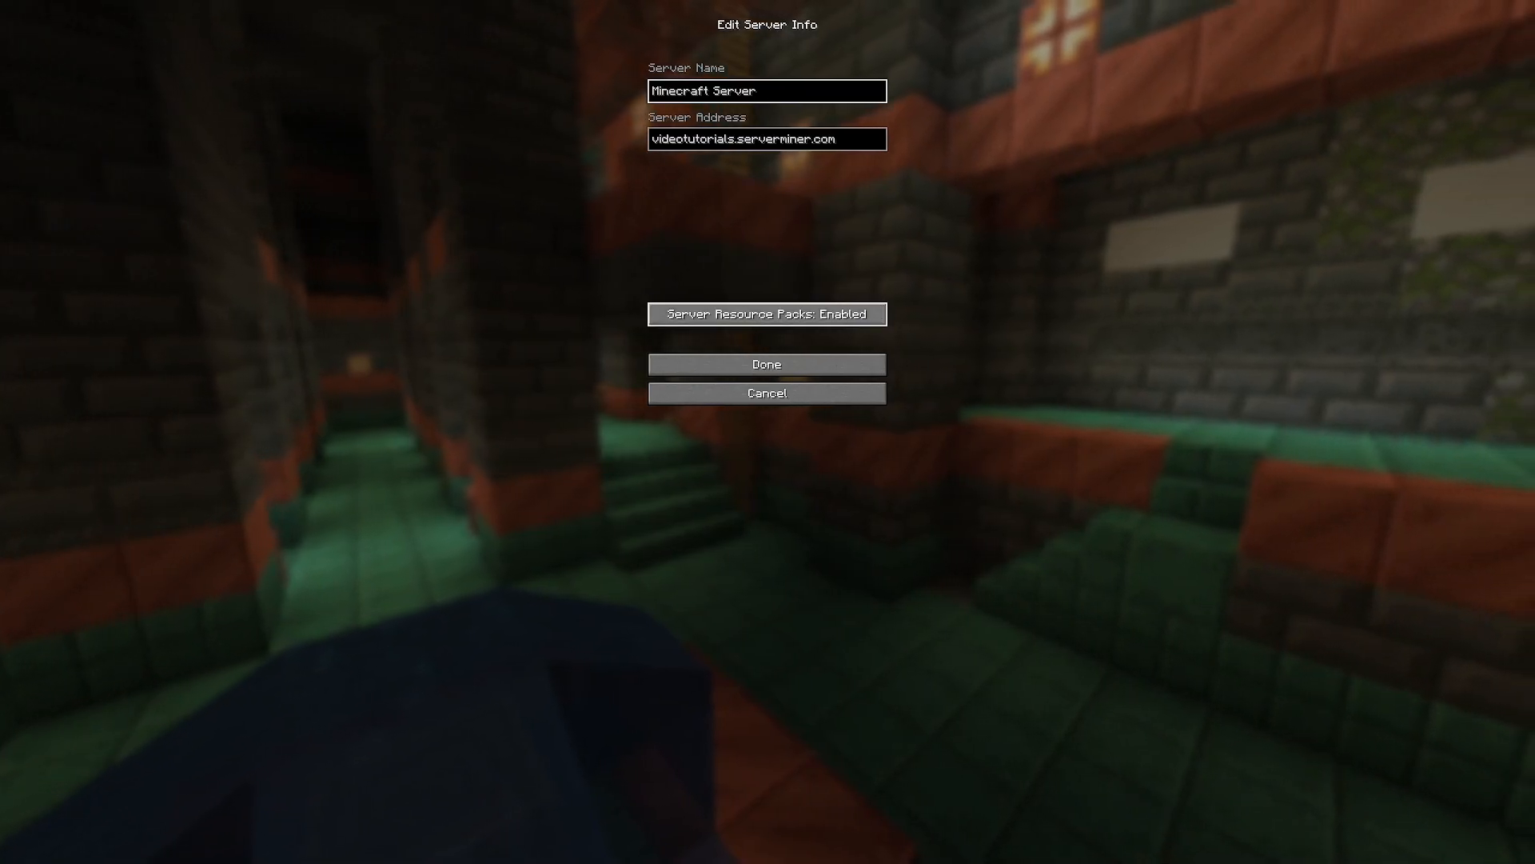
{"action": "left_click", "coordinate": [767, 363]}
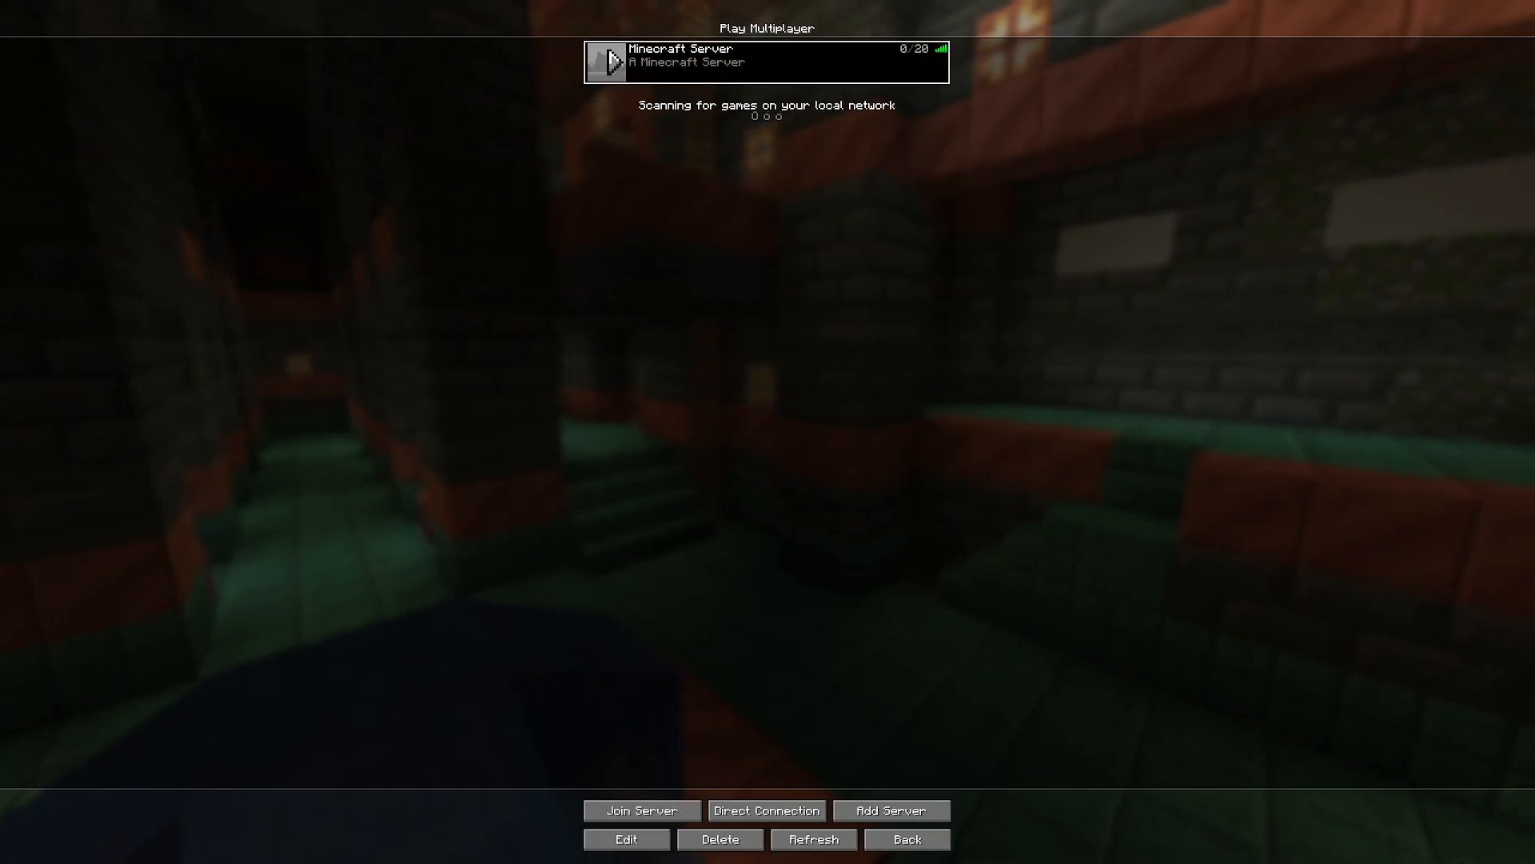
{"action": "left_click", "coordinate": [641, 820]}
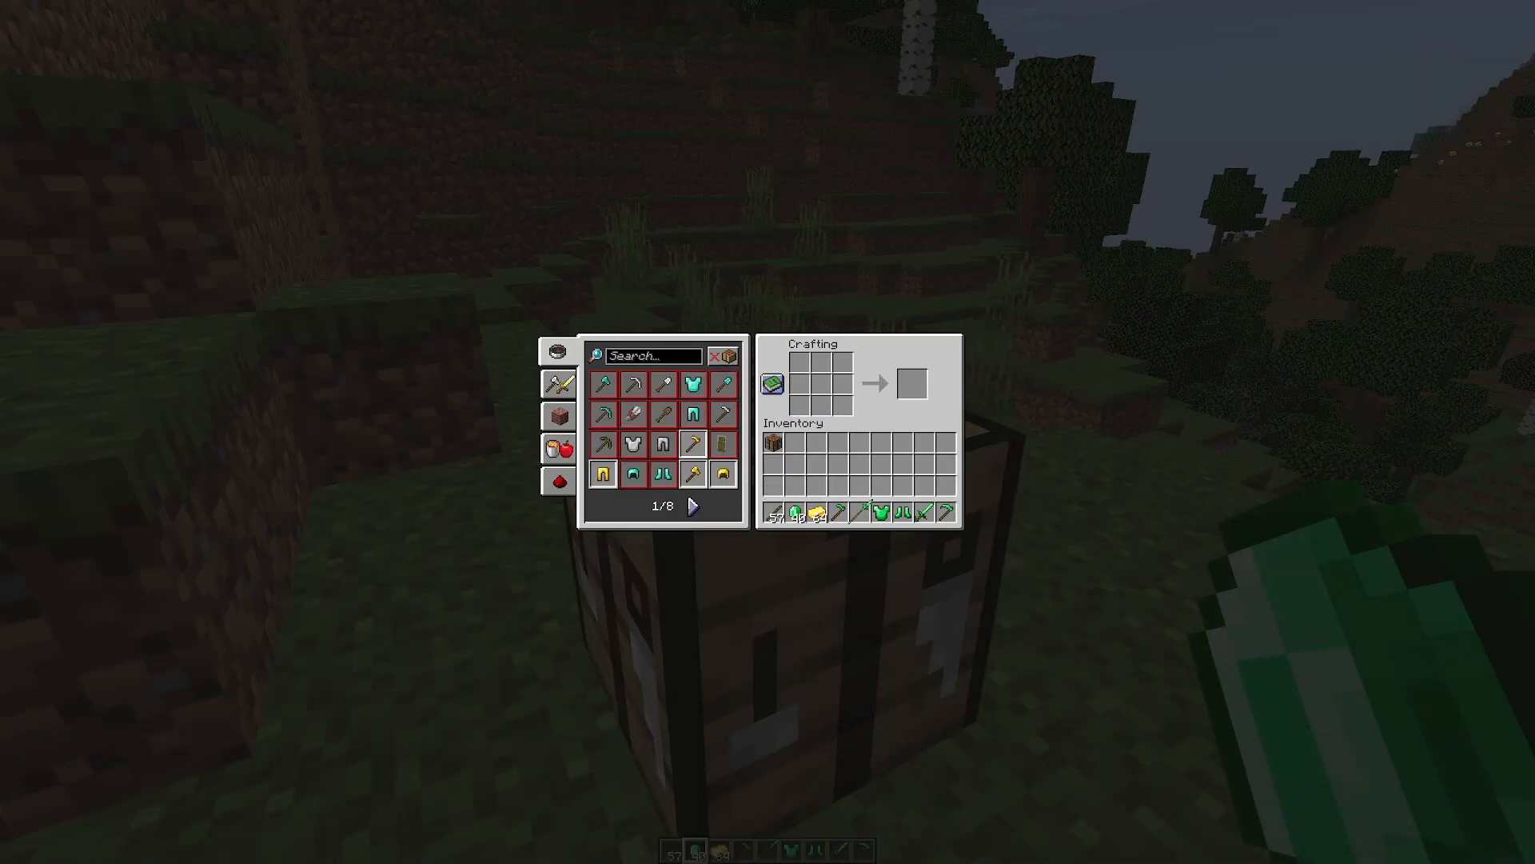
Page through the recipe book to the third page, viewing weapons like the Golden Katana
{"action": "left_click", "coordinate": [698, 505]}
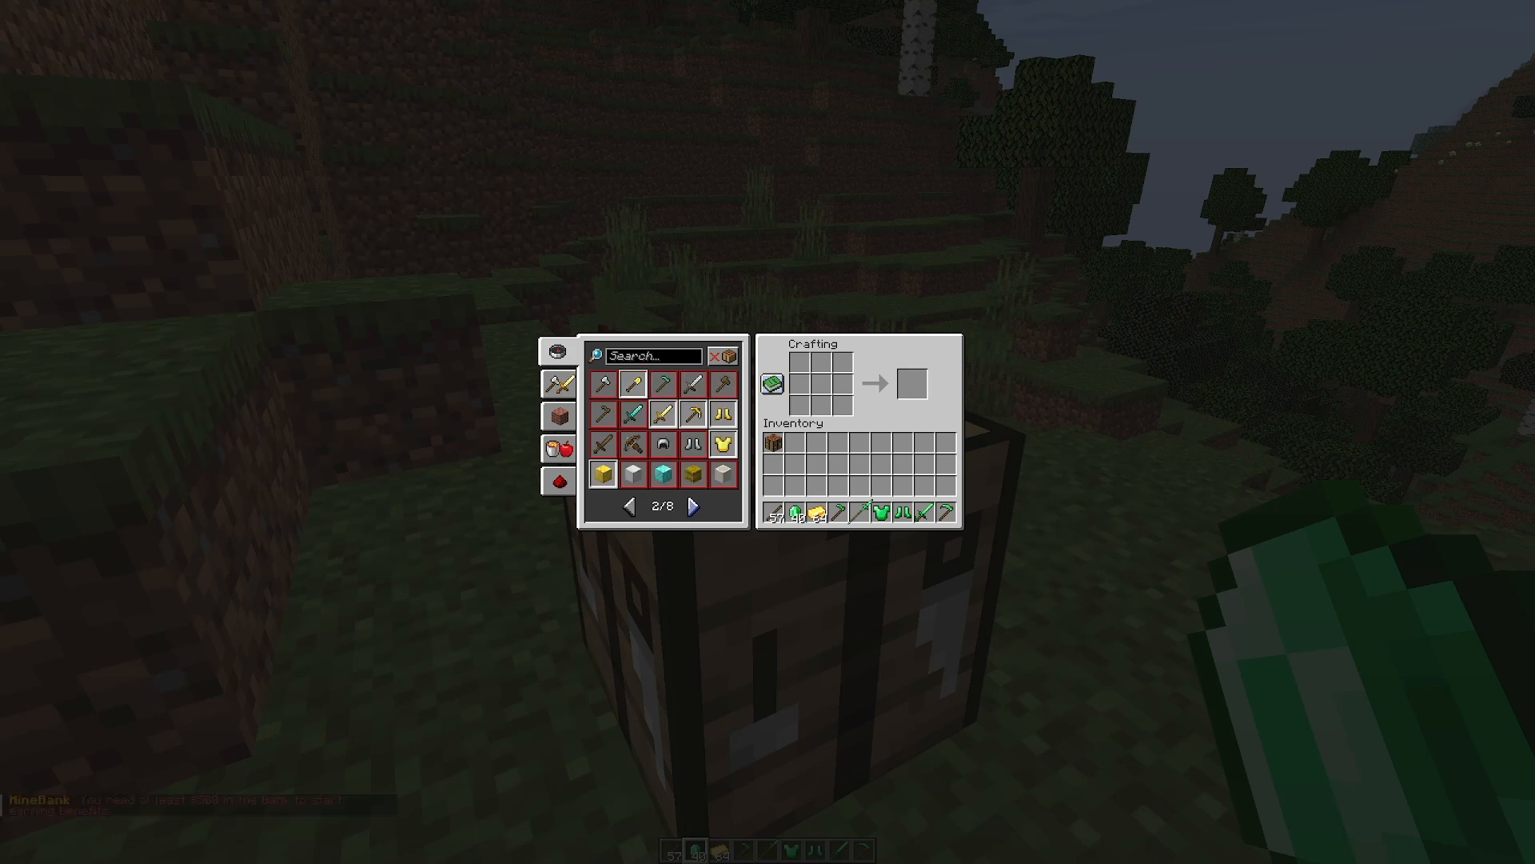
{"action": "left_click", "coordinate": [696, 505]}
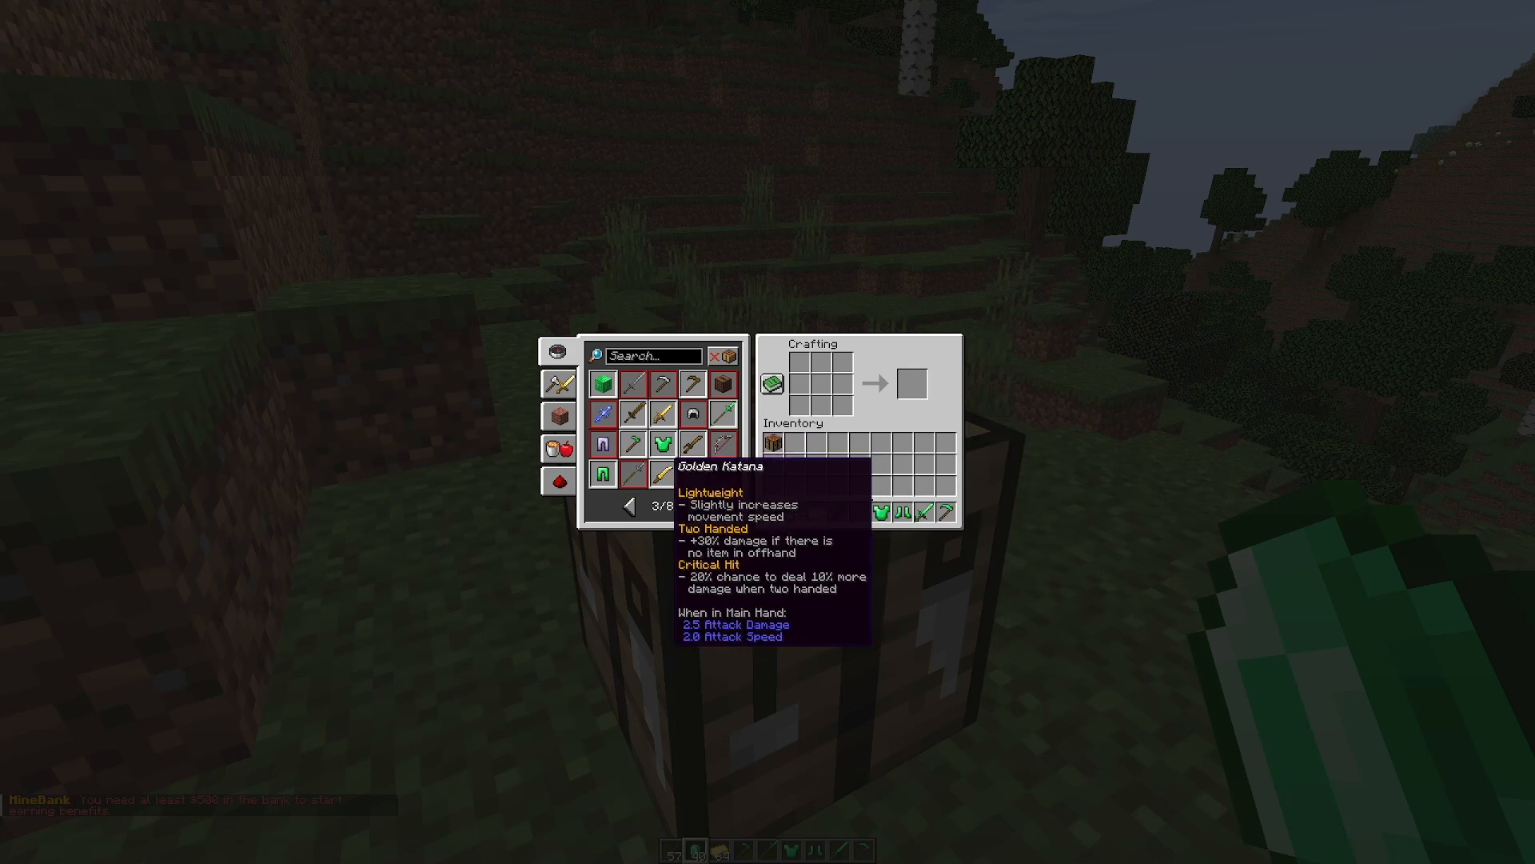
{"action": "left_click", "coordinate": [658, 470]}
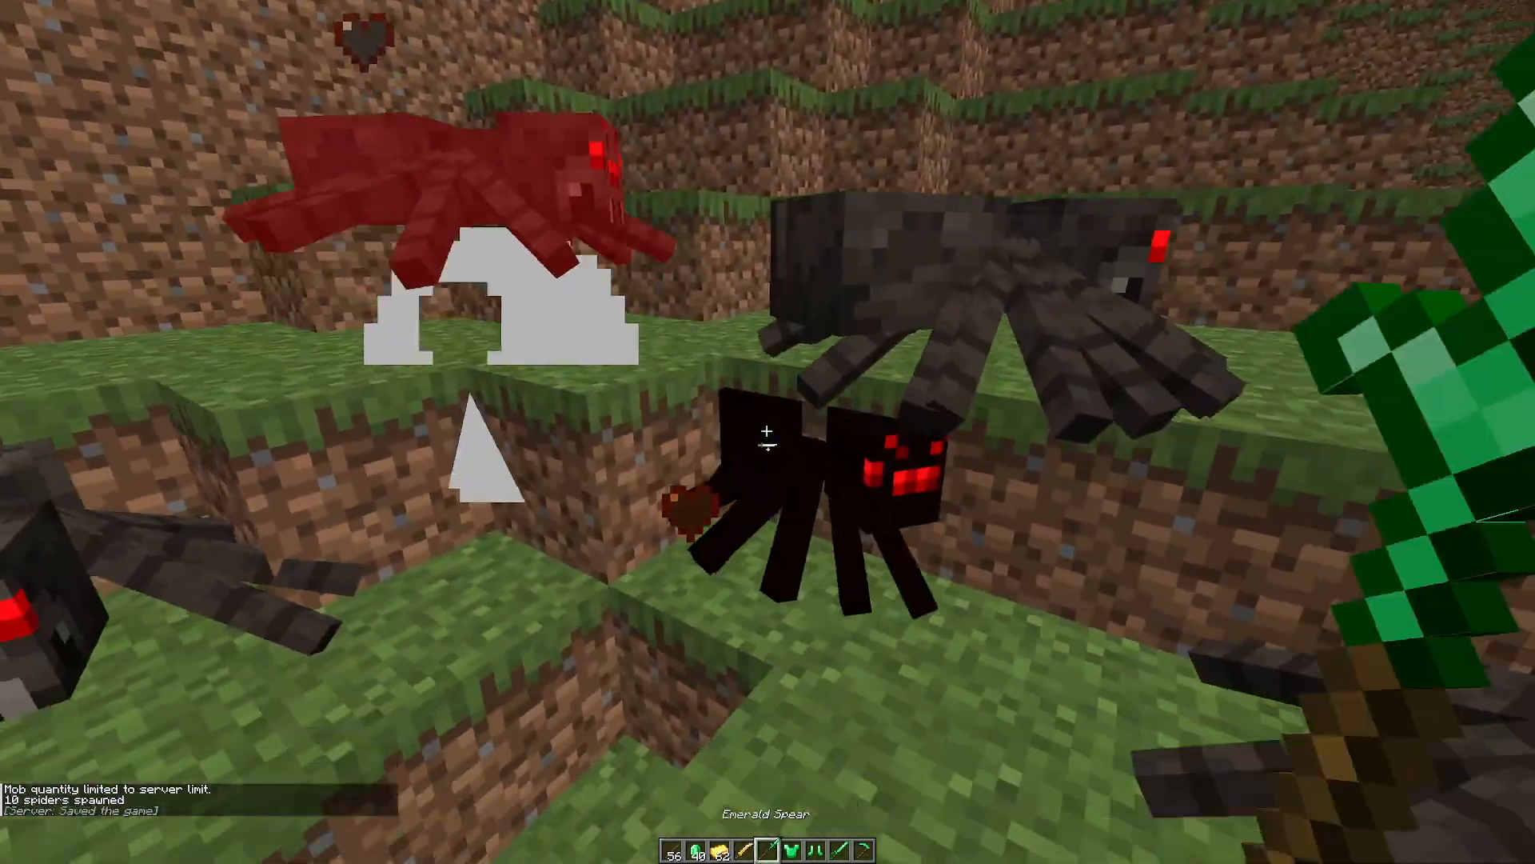
Fight the spiders with the Emerald Spear until the Monster Hunter advancement appears
{"action": "key", "text": "e"}
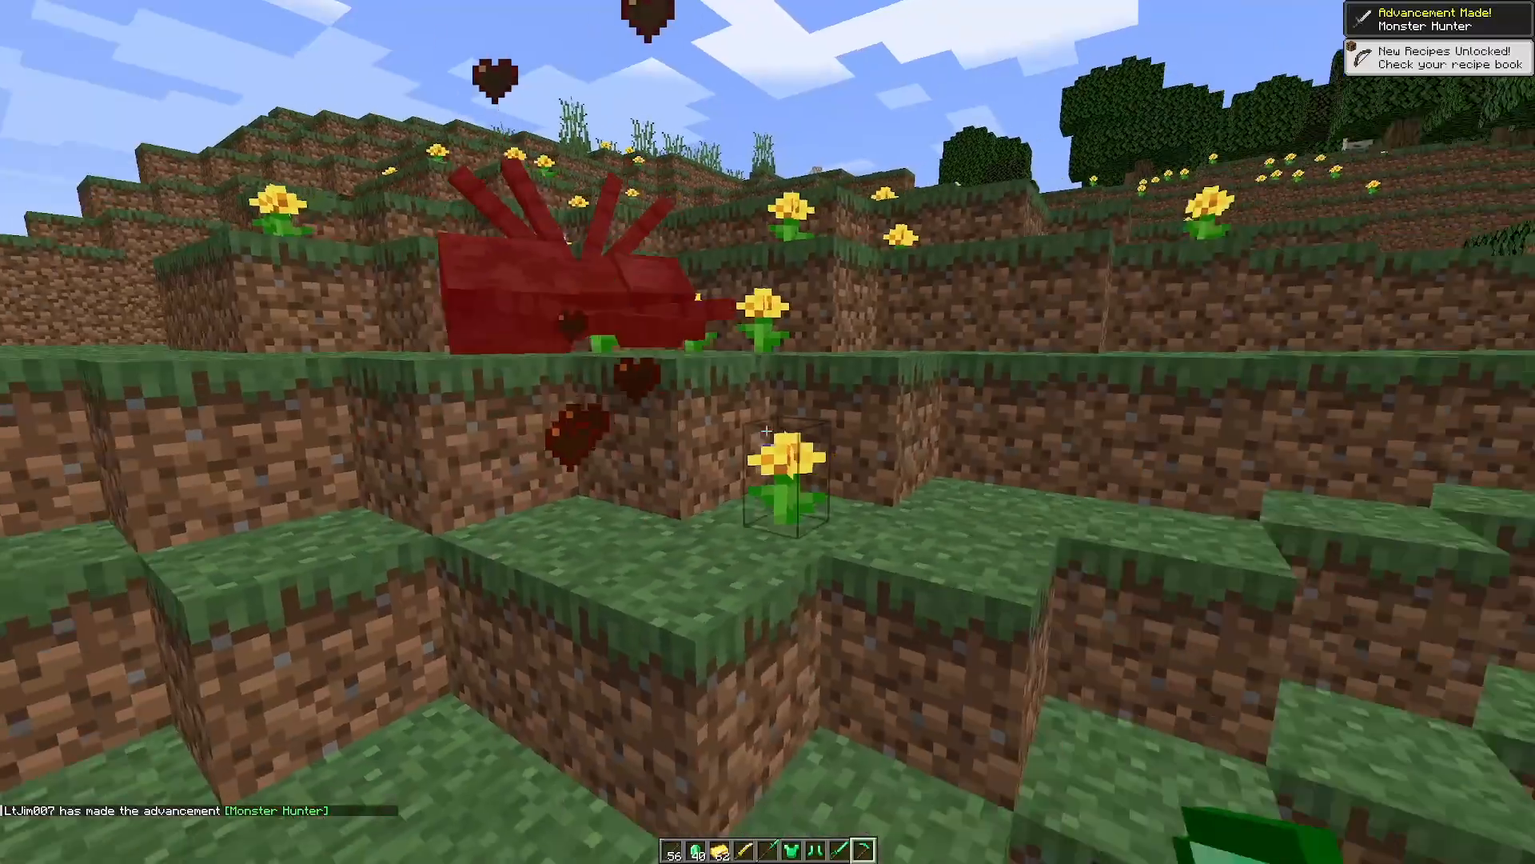
{"action": "key", "text": "e"}
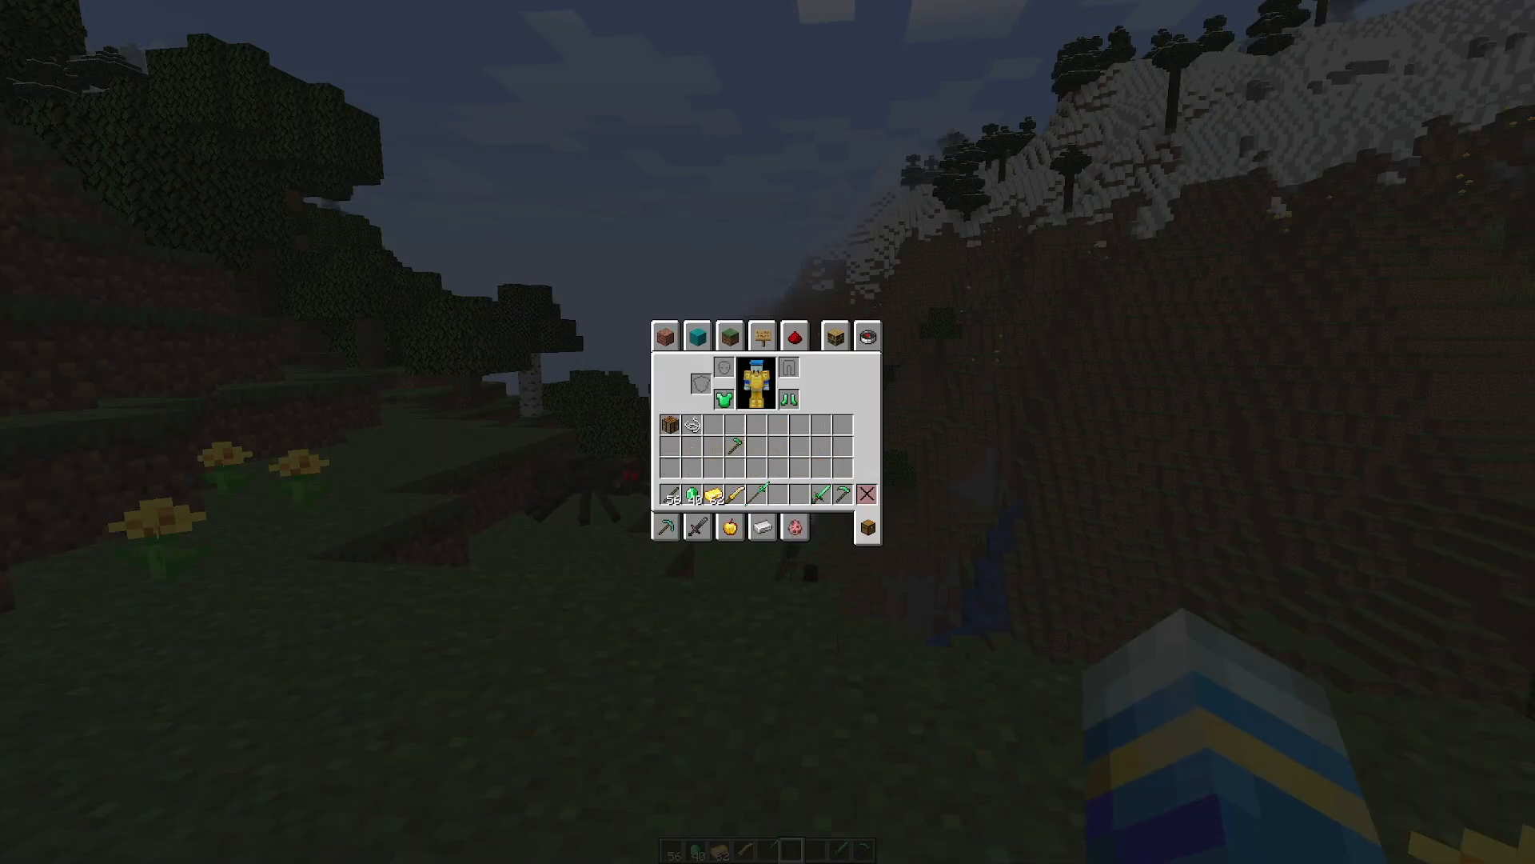
Move the blue and gold item into the hotbar and hold it in the world
{"action": "key", "text": "Escape"}
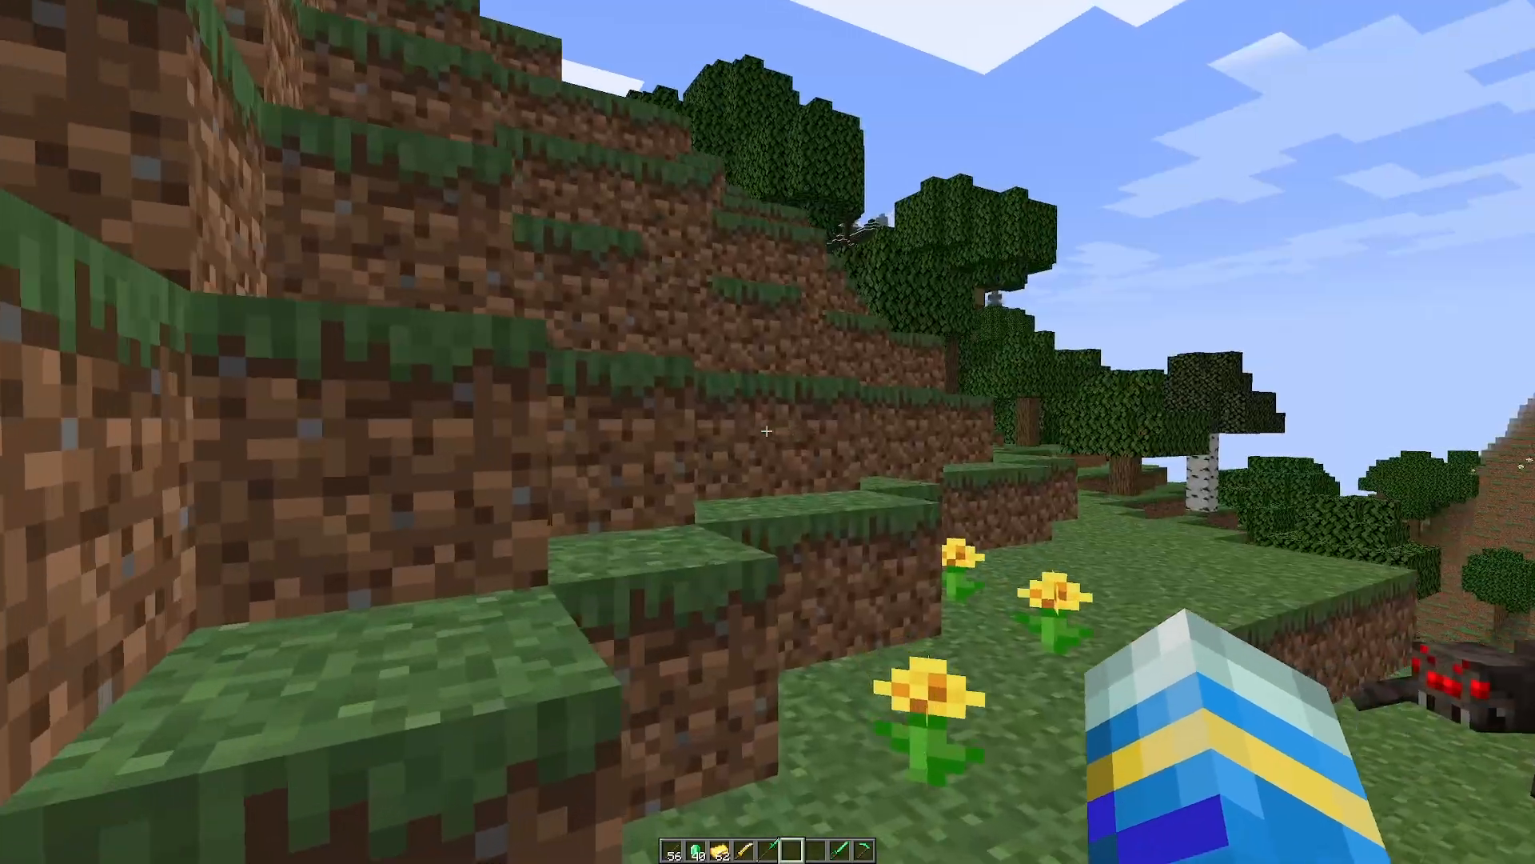
{"action": "key", "text": "e"}
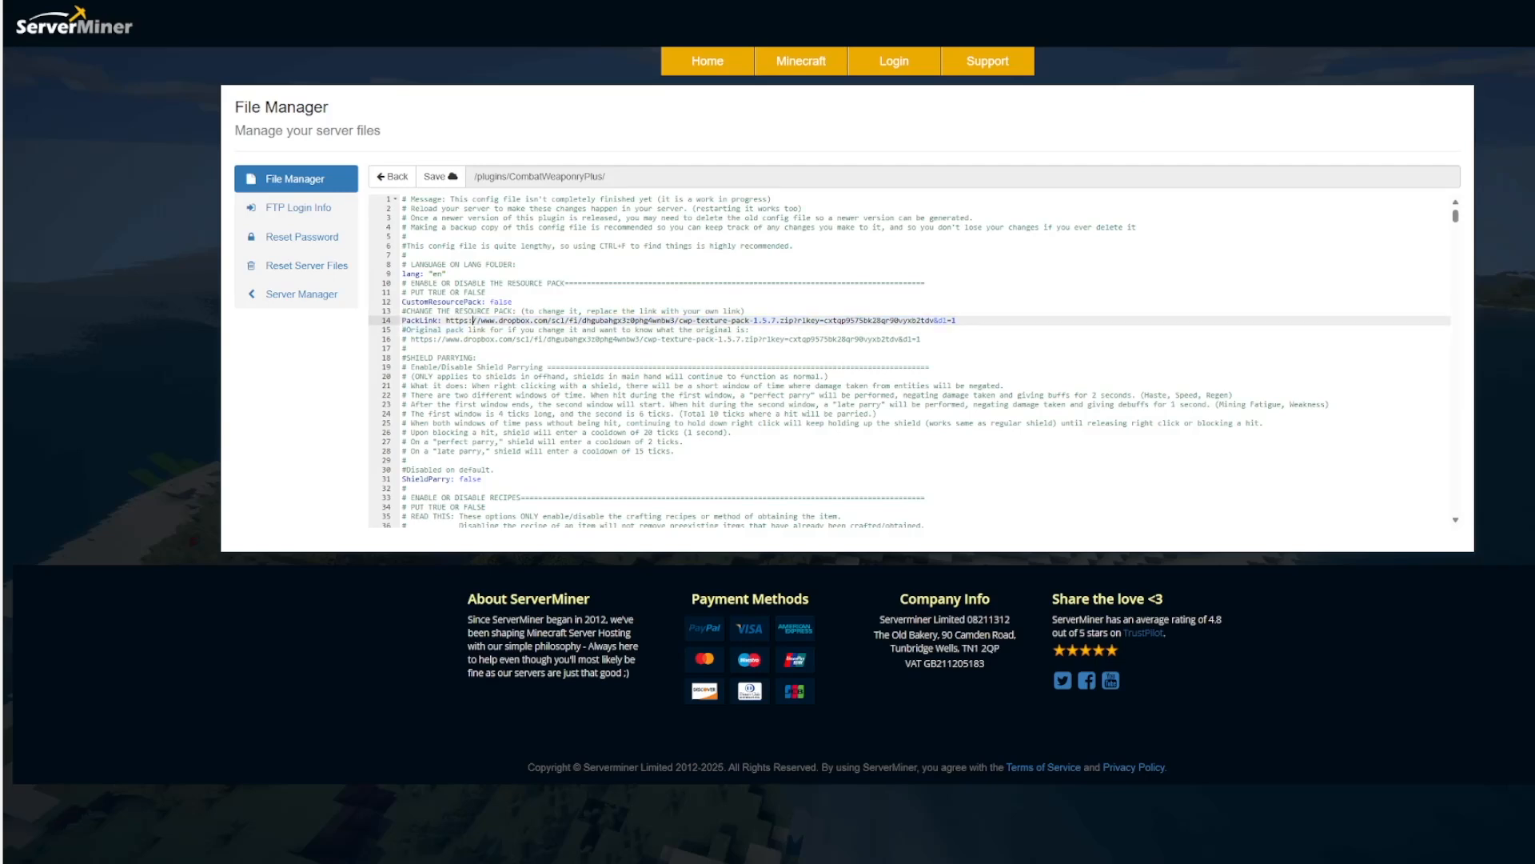
Scroll the CombatWeaponryPlus config past the recipe toggles to the disabled special and experimental items
{"action": "scroll", "scroll_direction": "down", "scroll_amount": 3}
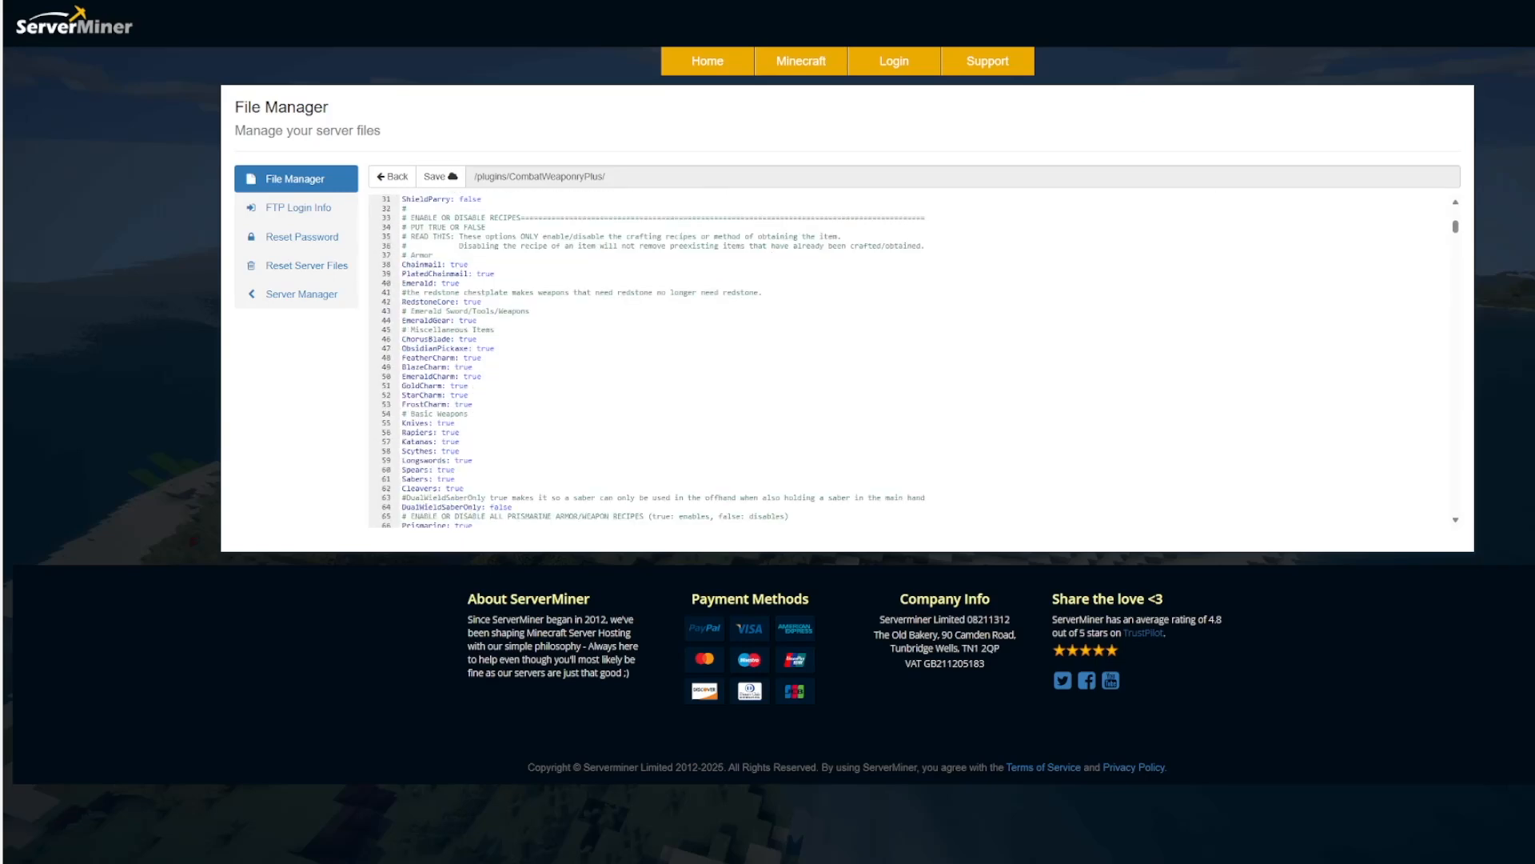
{"action": "left_click_drag", "start_coordinate": [382, 262], "coordinate": [470, 488]}
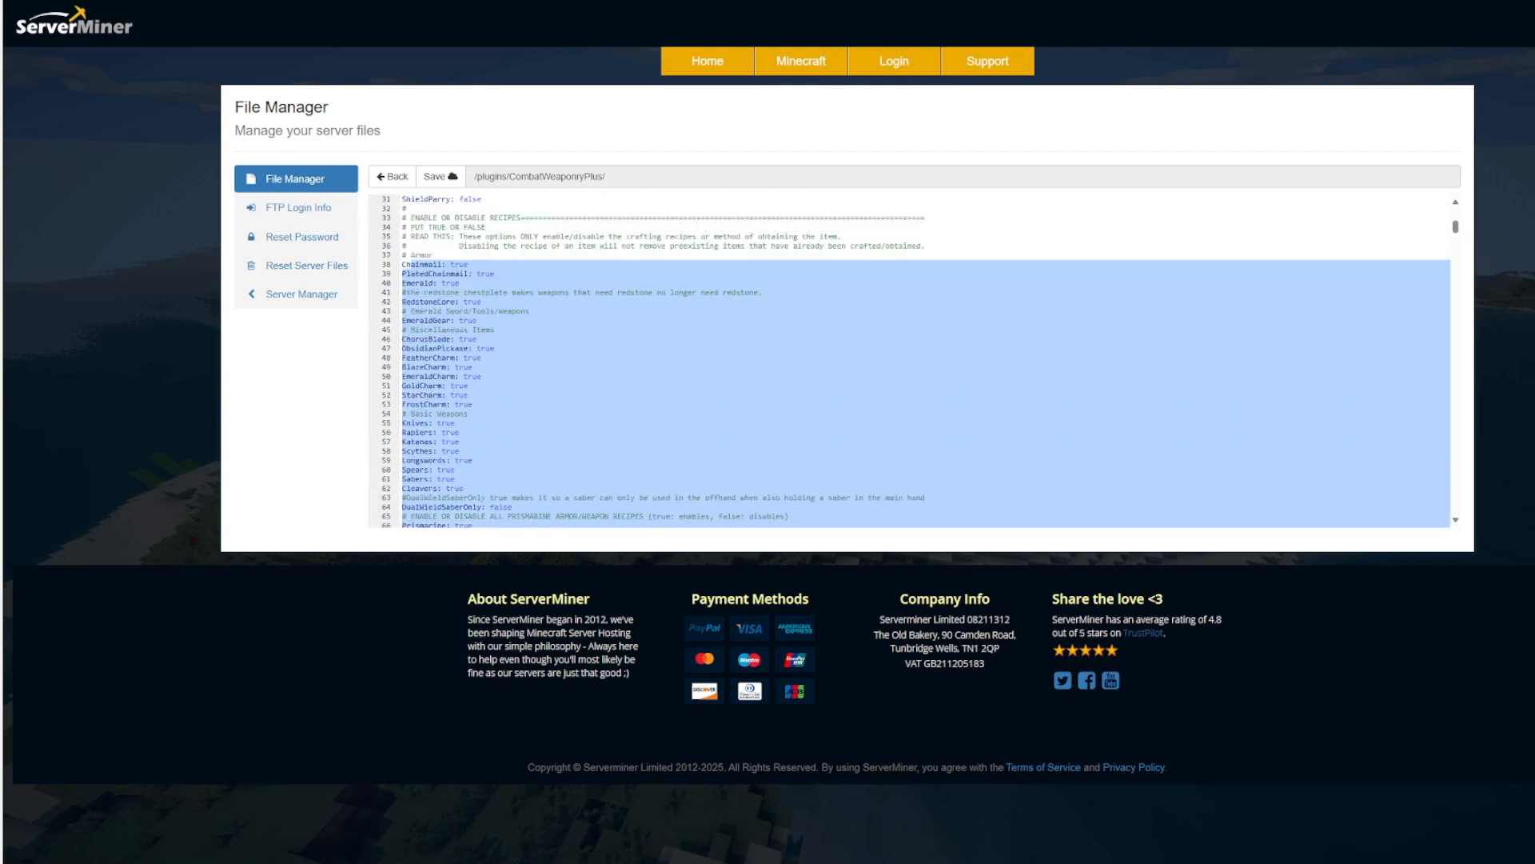
{"action": "left_click", "coordinate": [475, 459]}
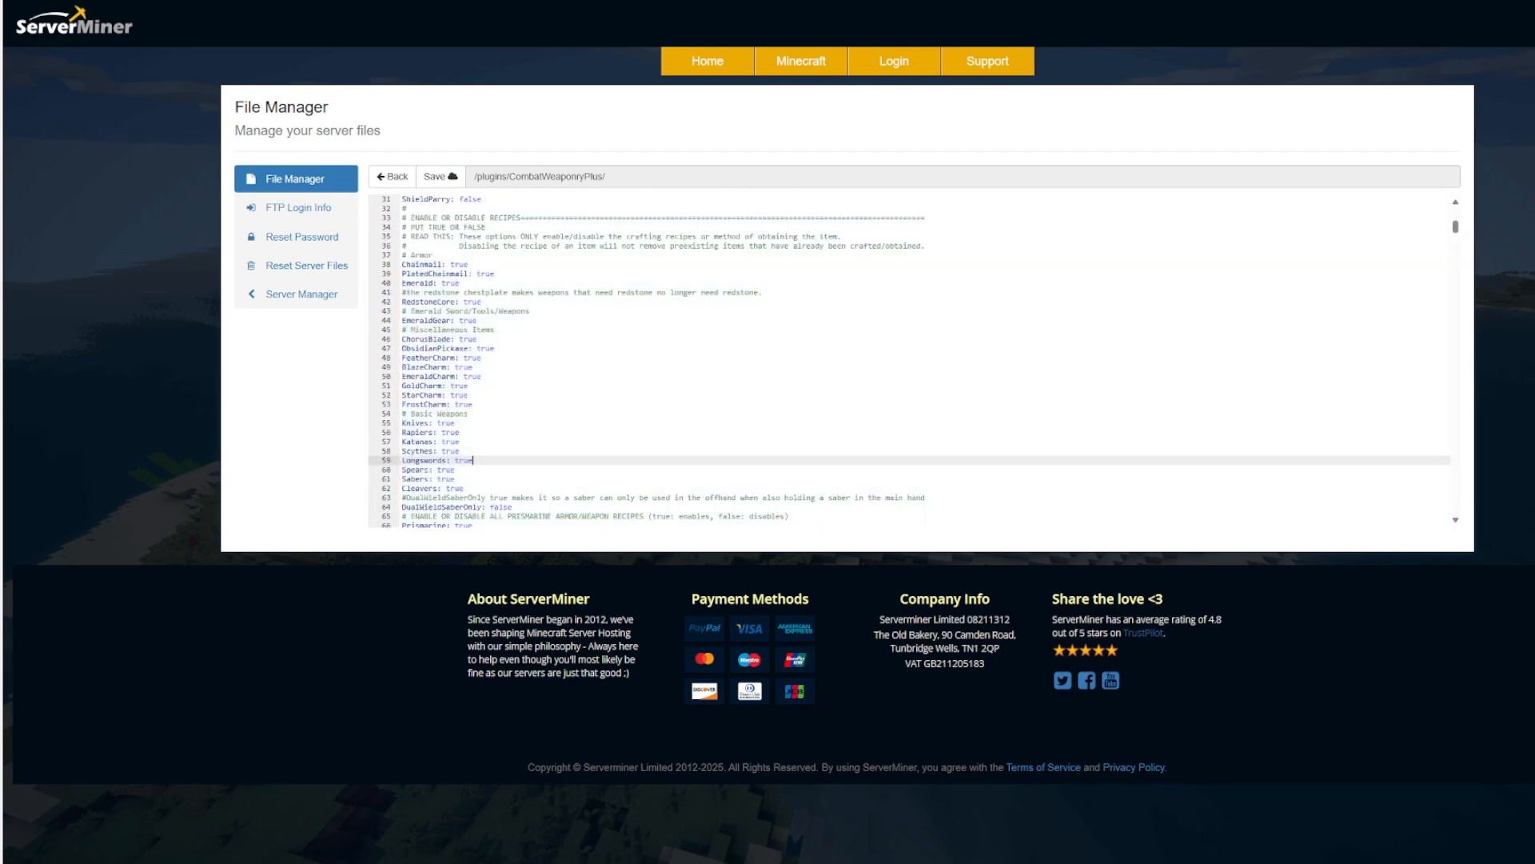
{"action": "scroll", "scroll_direction": "down", "scroll_amount": 3}
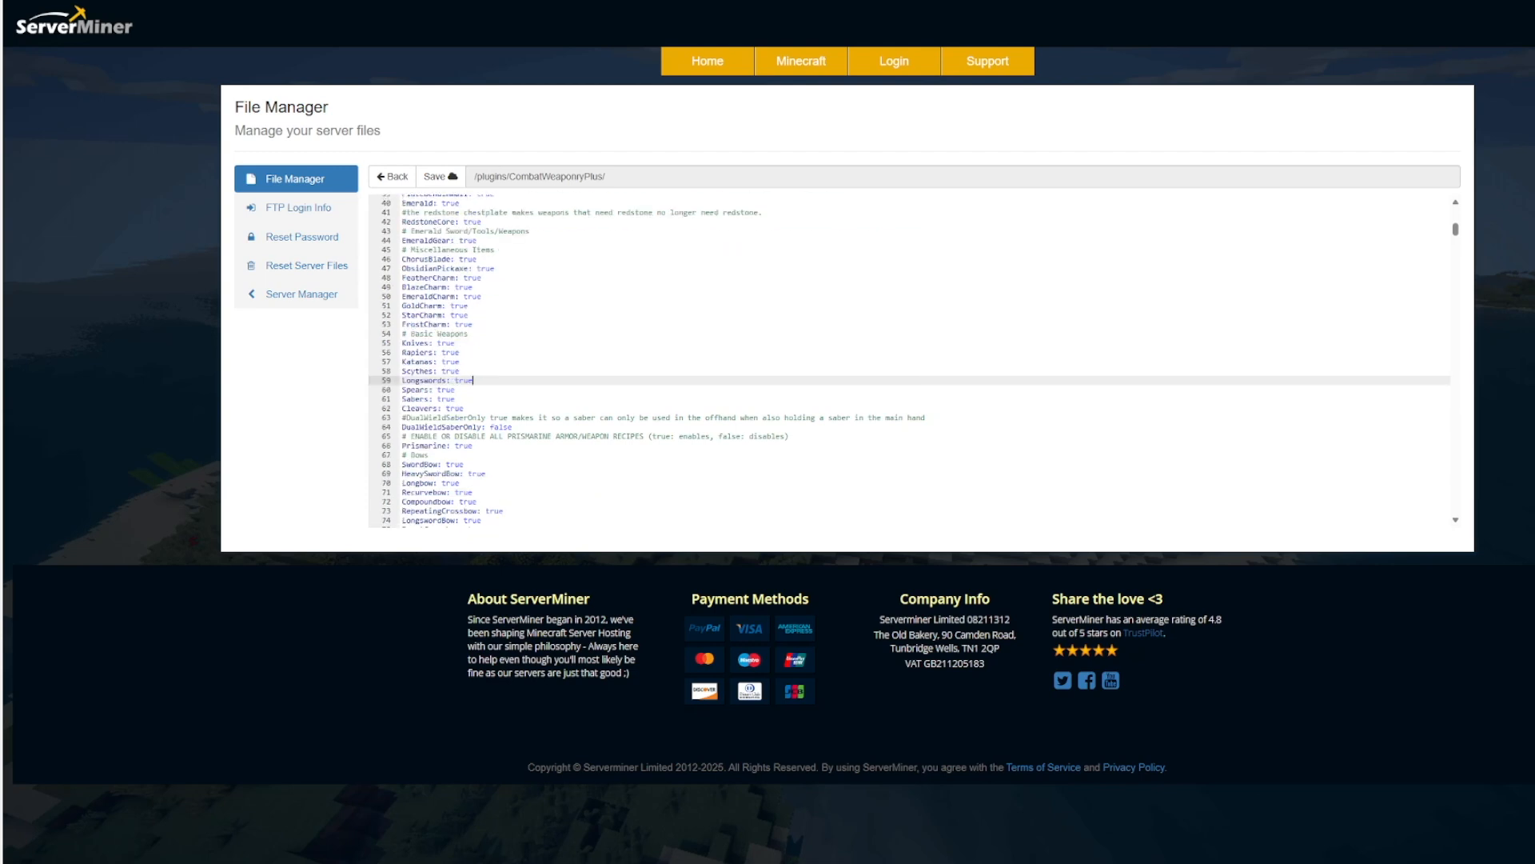
{"action": "scroll", "scroll_direction": "down", "scroll_amount": 3}
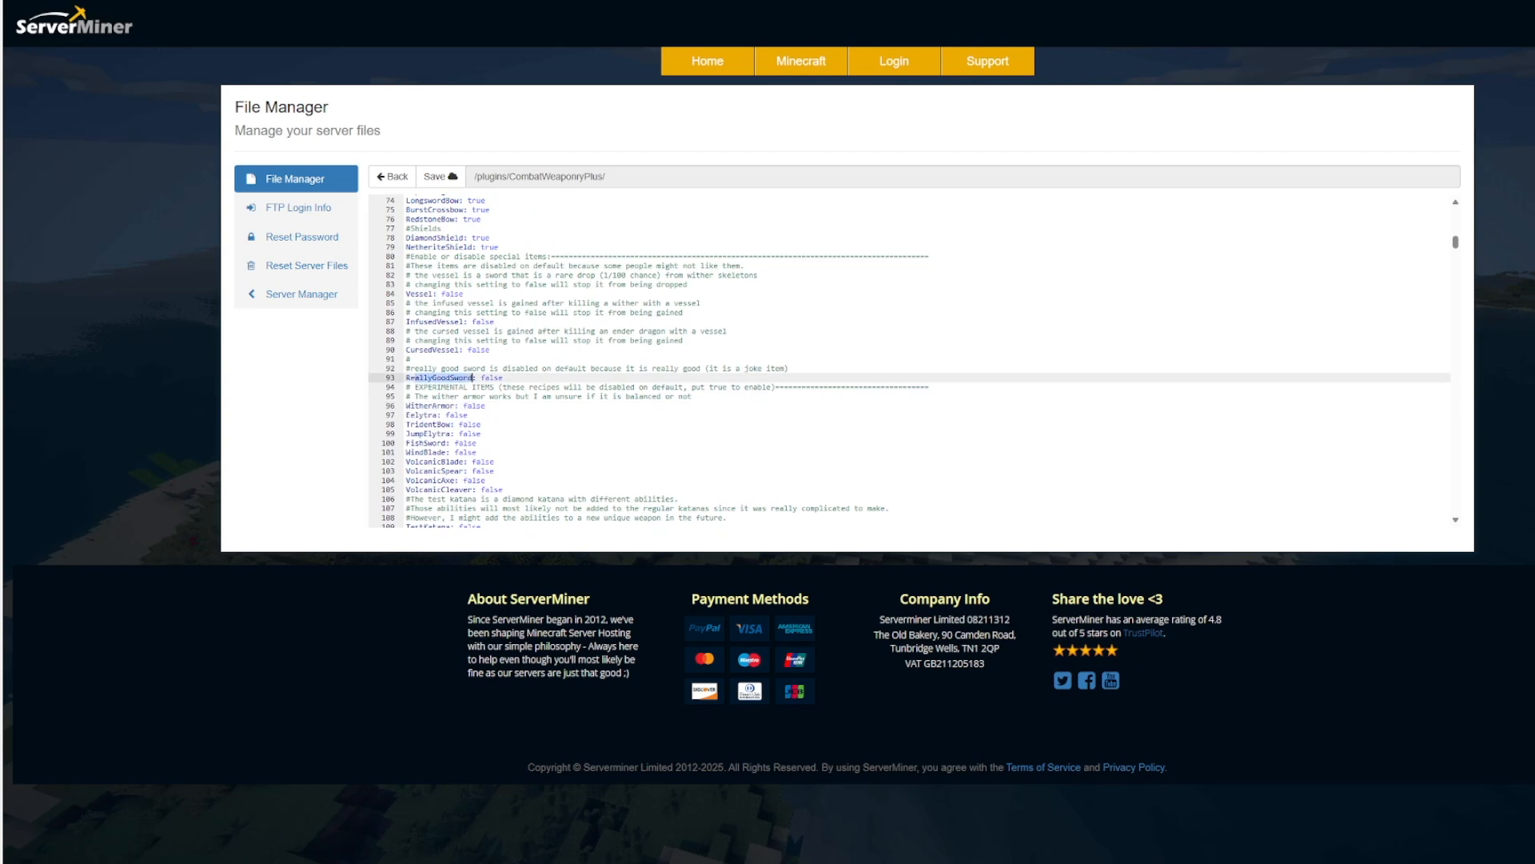
{"action": "scroll", "scroll_direction": "down", "scroll_amount": 3}
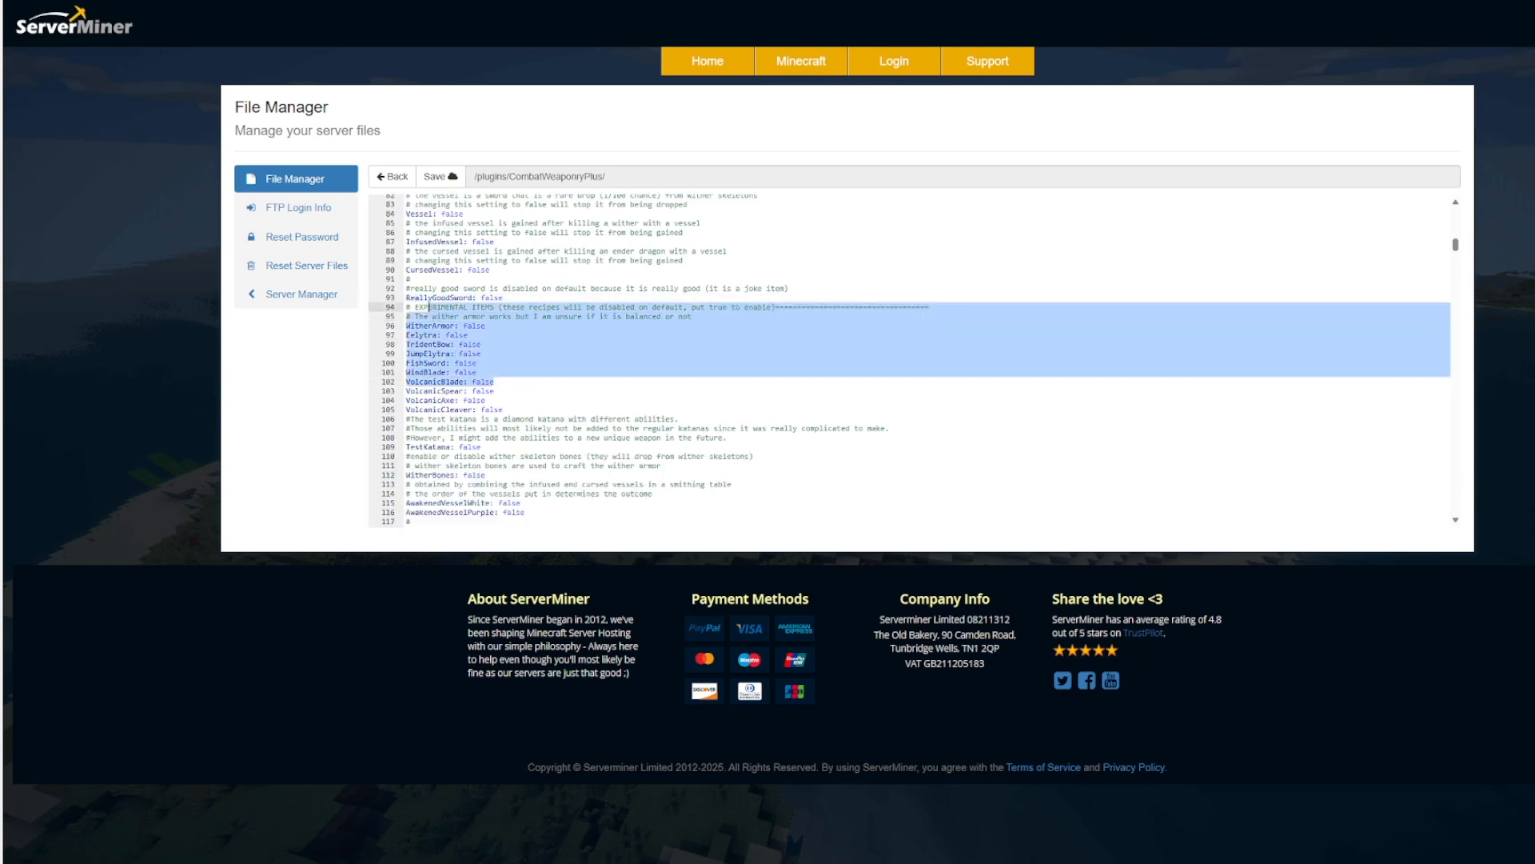
{"action": "scroll", "scroll_direction": "down", "scroll_amount": 3}
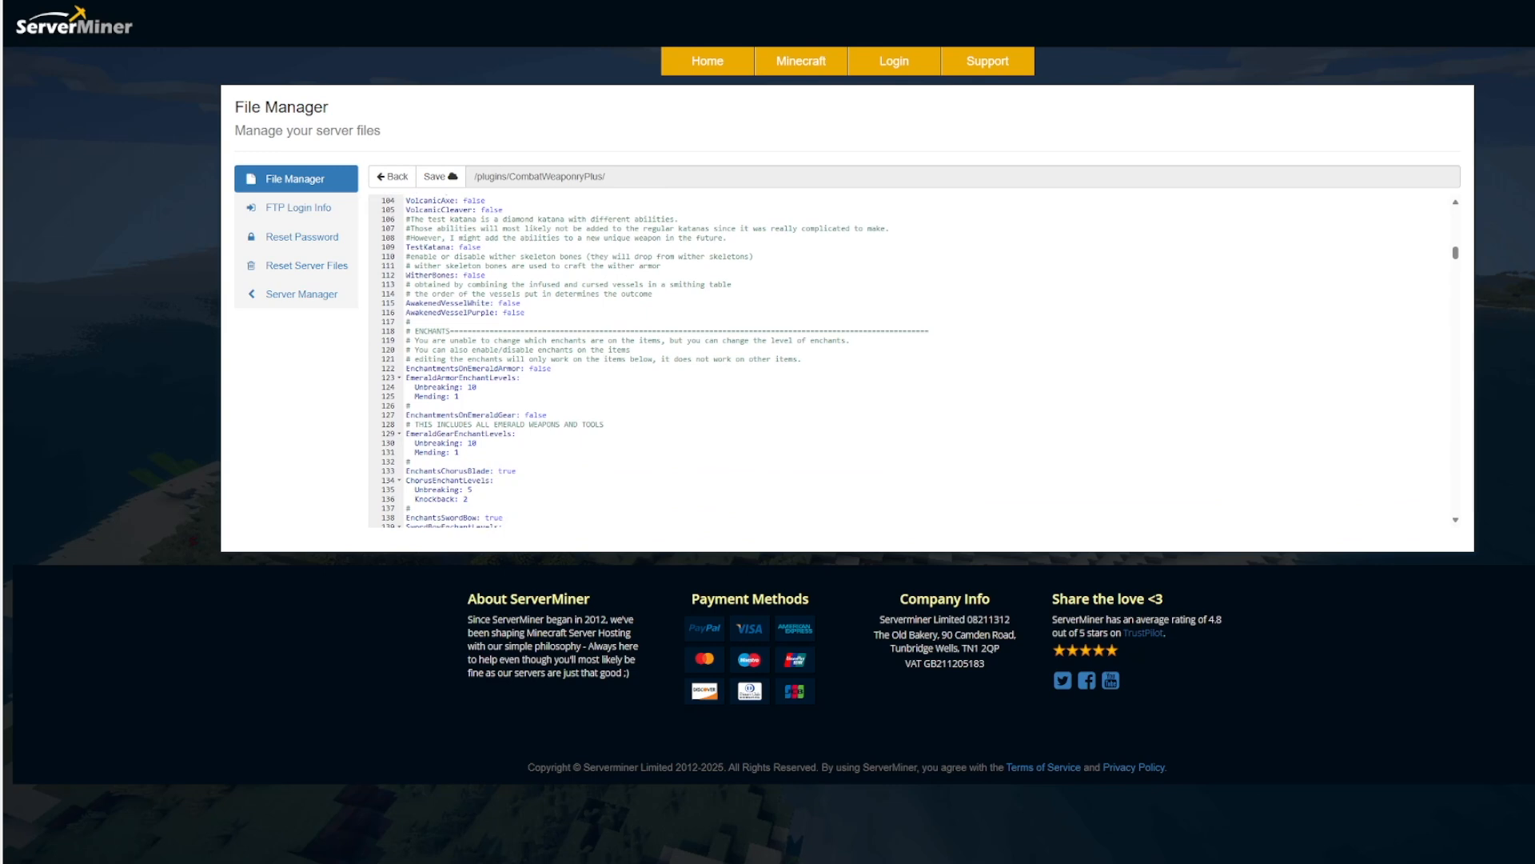
{"action": "scroll", "scroll_direction": "down", "scroll_amount": 3}
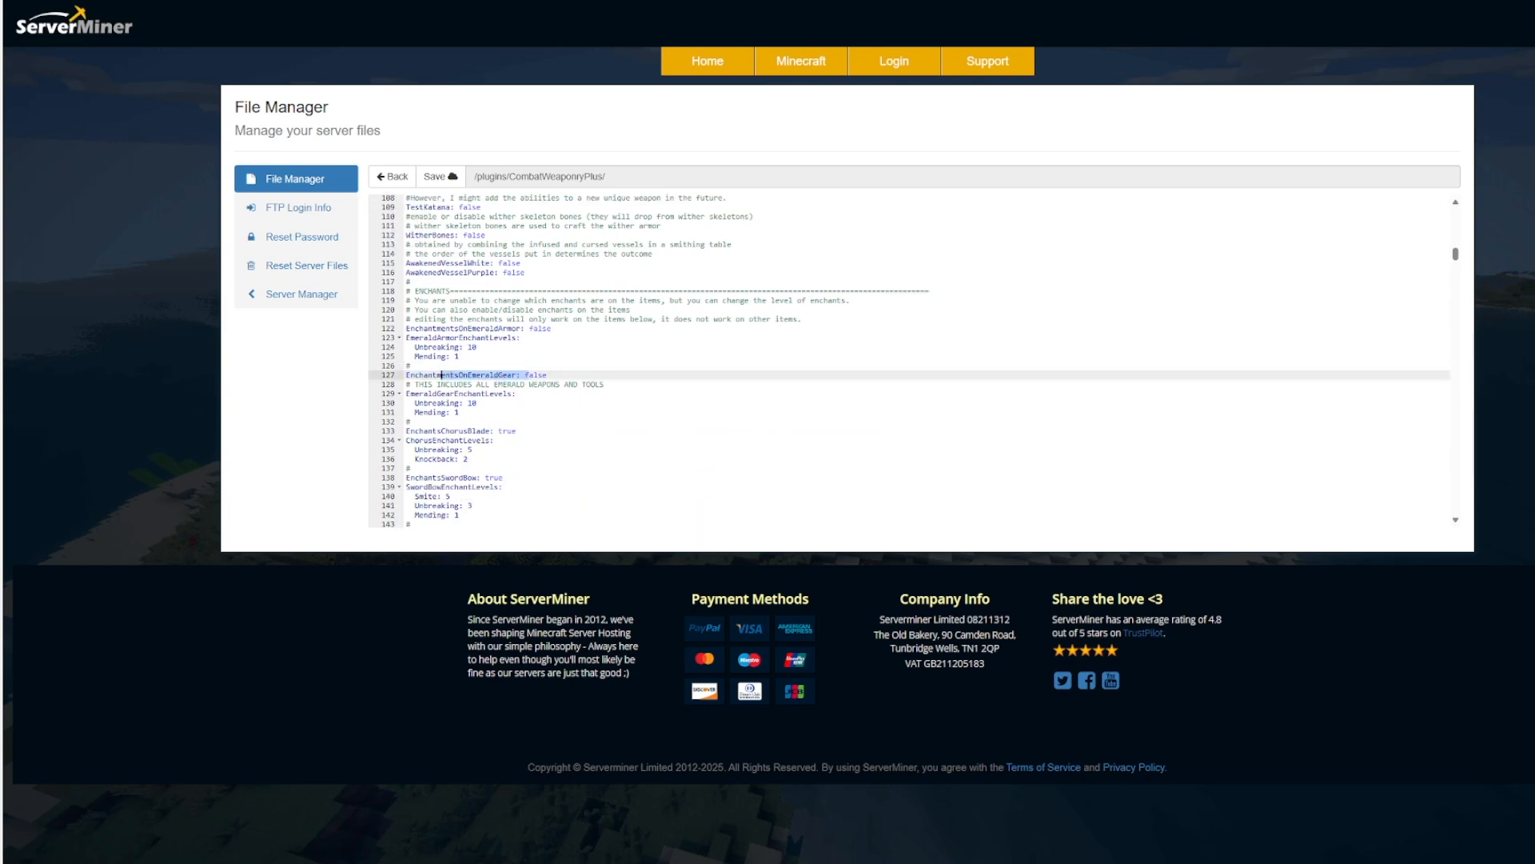
{"action": "scroll", "scroll_direction": "down", "scroll_amount": 3}
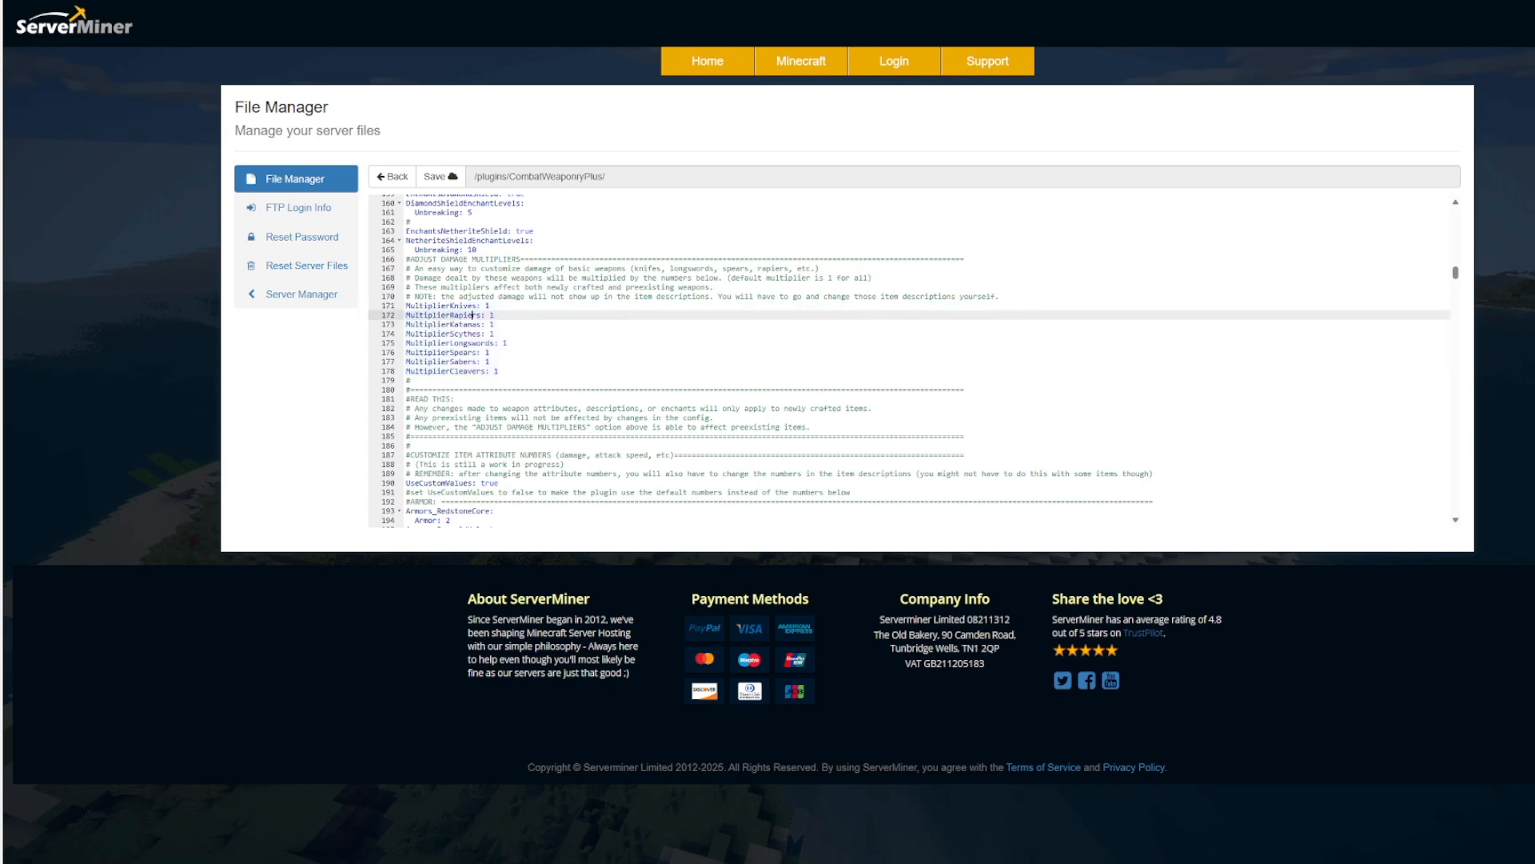
{"action": "scroll", "scroll_direction": "down", "scroll_amount": 3}
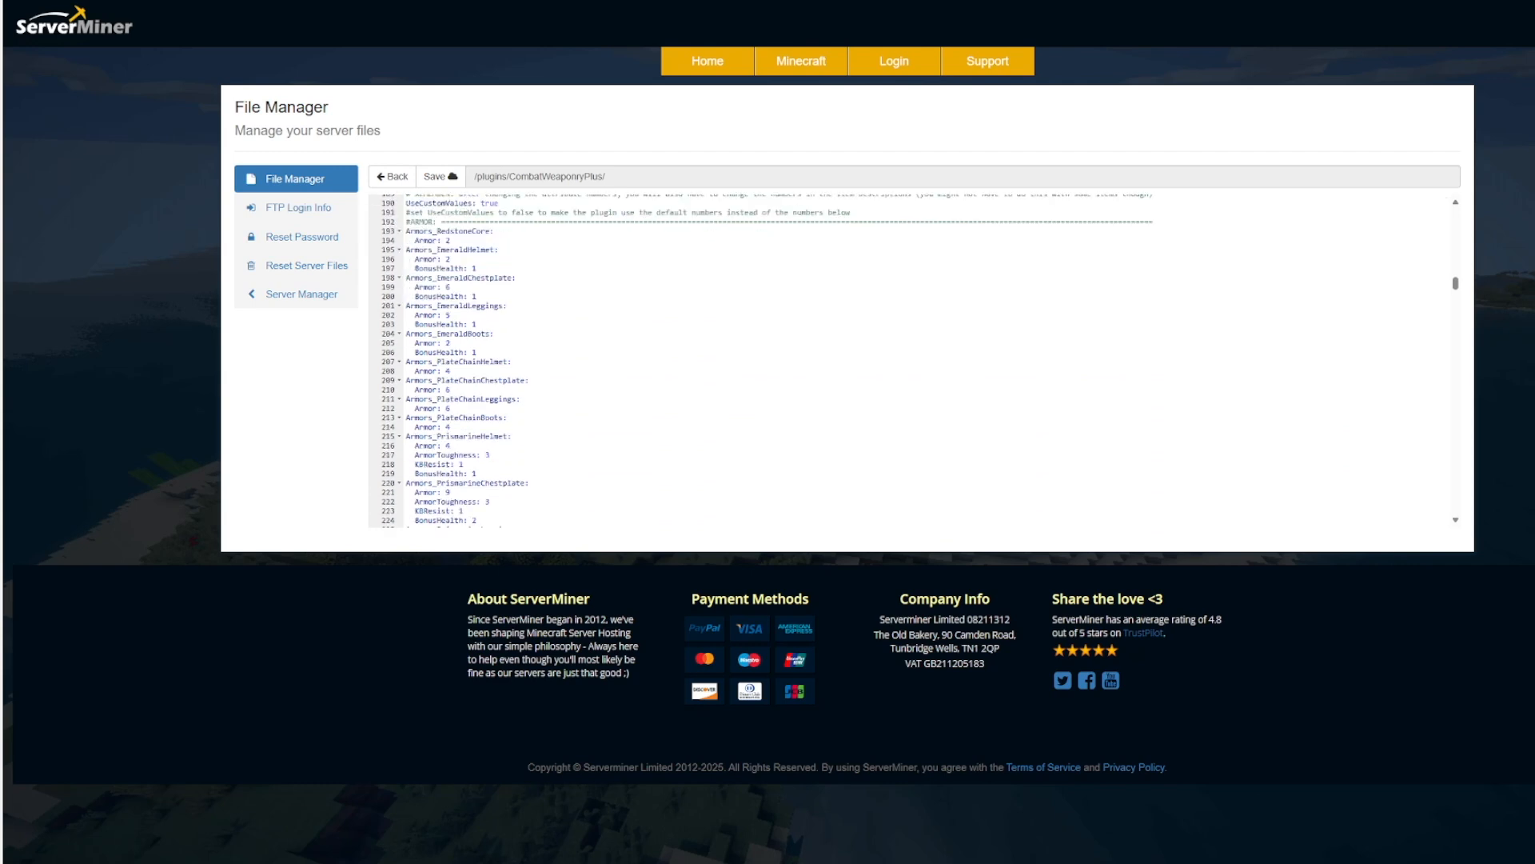
{"action": "scroll", "scroll_direction": "down", "scroll_amount": 3}
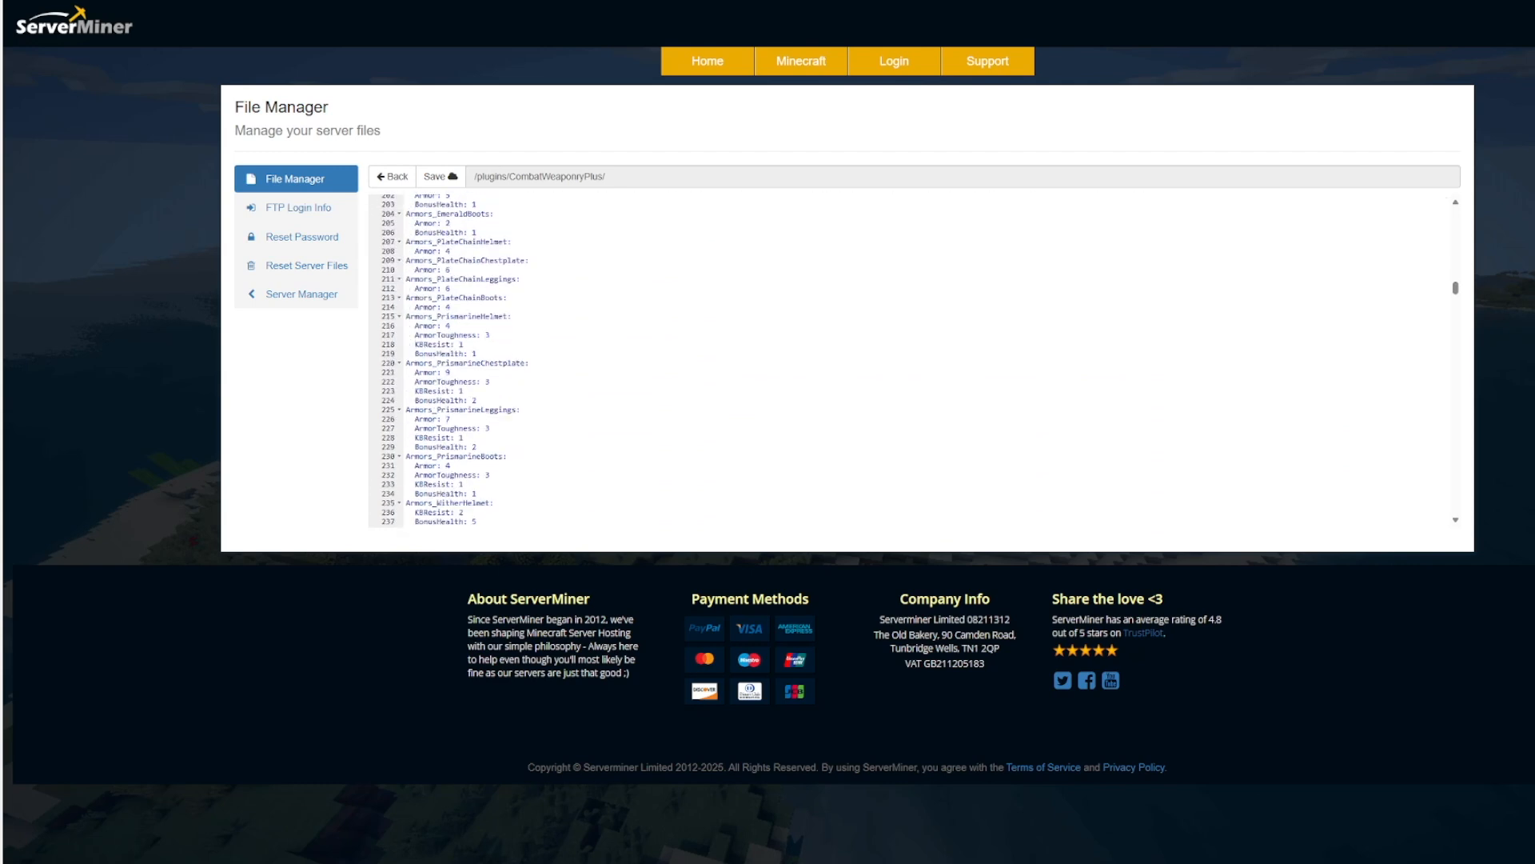
{"action": "scroll", "scroll_direction": "down", "scroll_amount": 3}
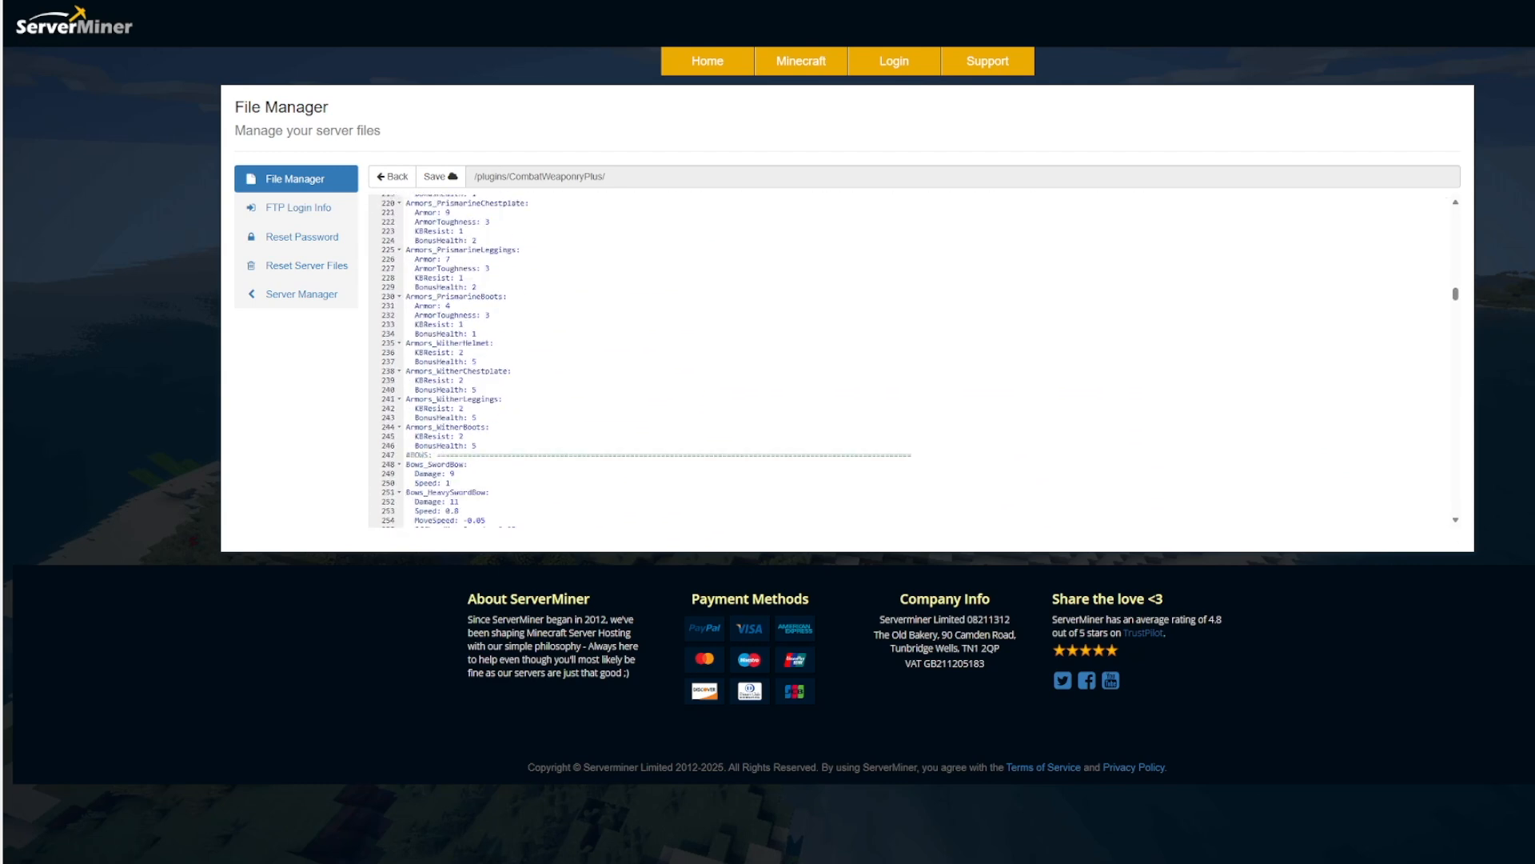
{"action": "scroll", "scroll_direction": "down", "scroll_amount": 3}
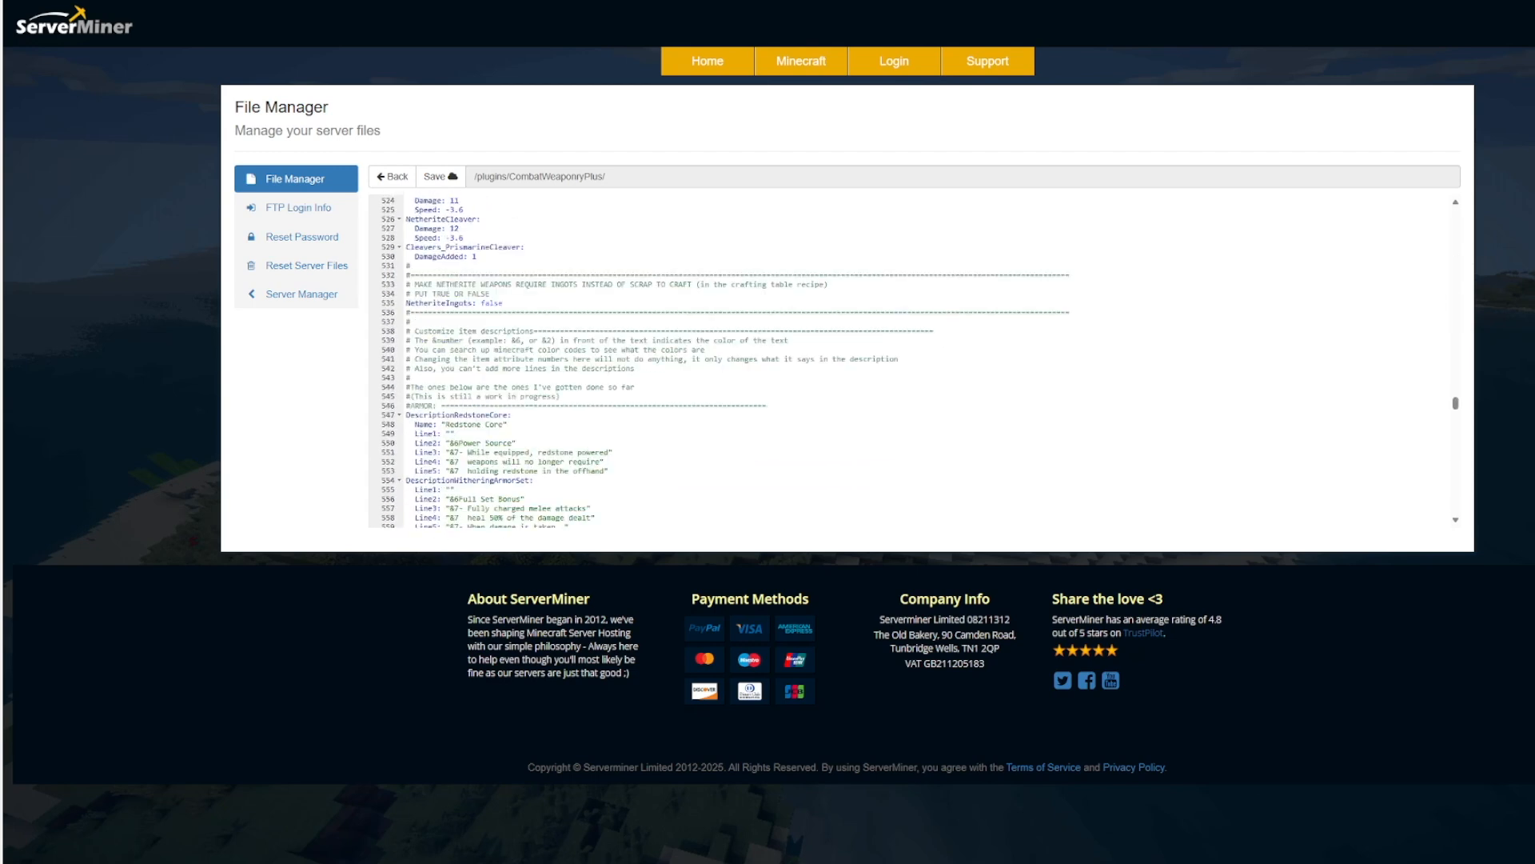
{"action": "scroll", "scroll_direction": "down", "scroll_amount": 3}
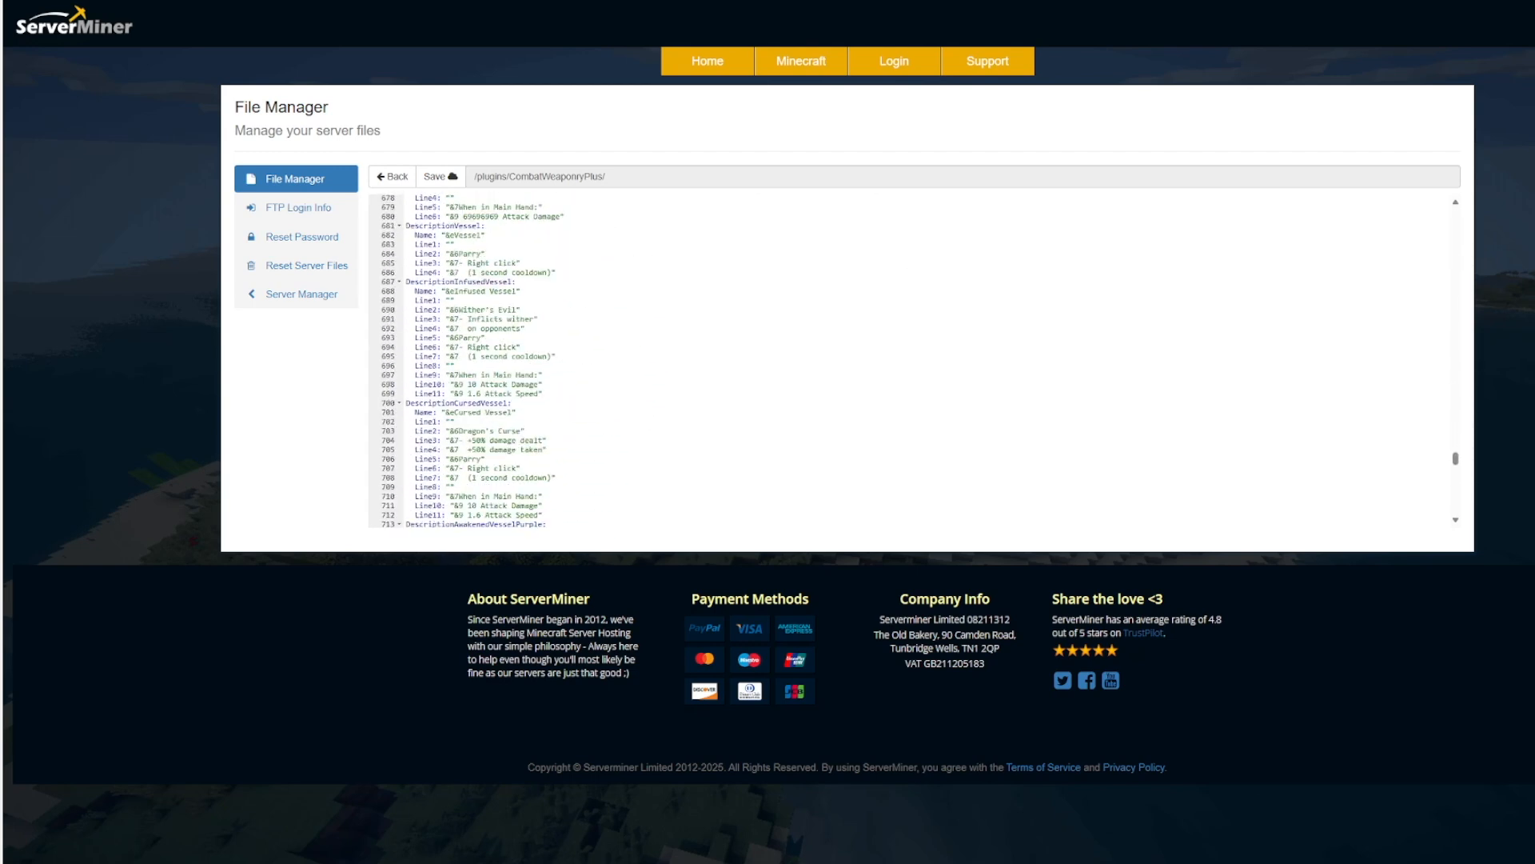
{"action": "scroll", "scroll_direction": "down", "scroll_amount": 3}
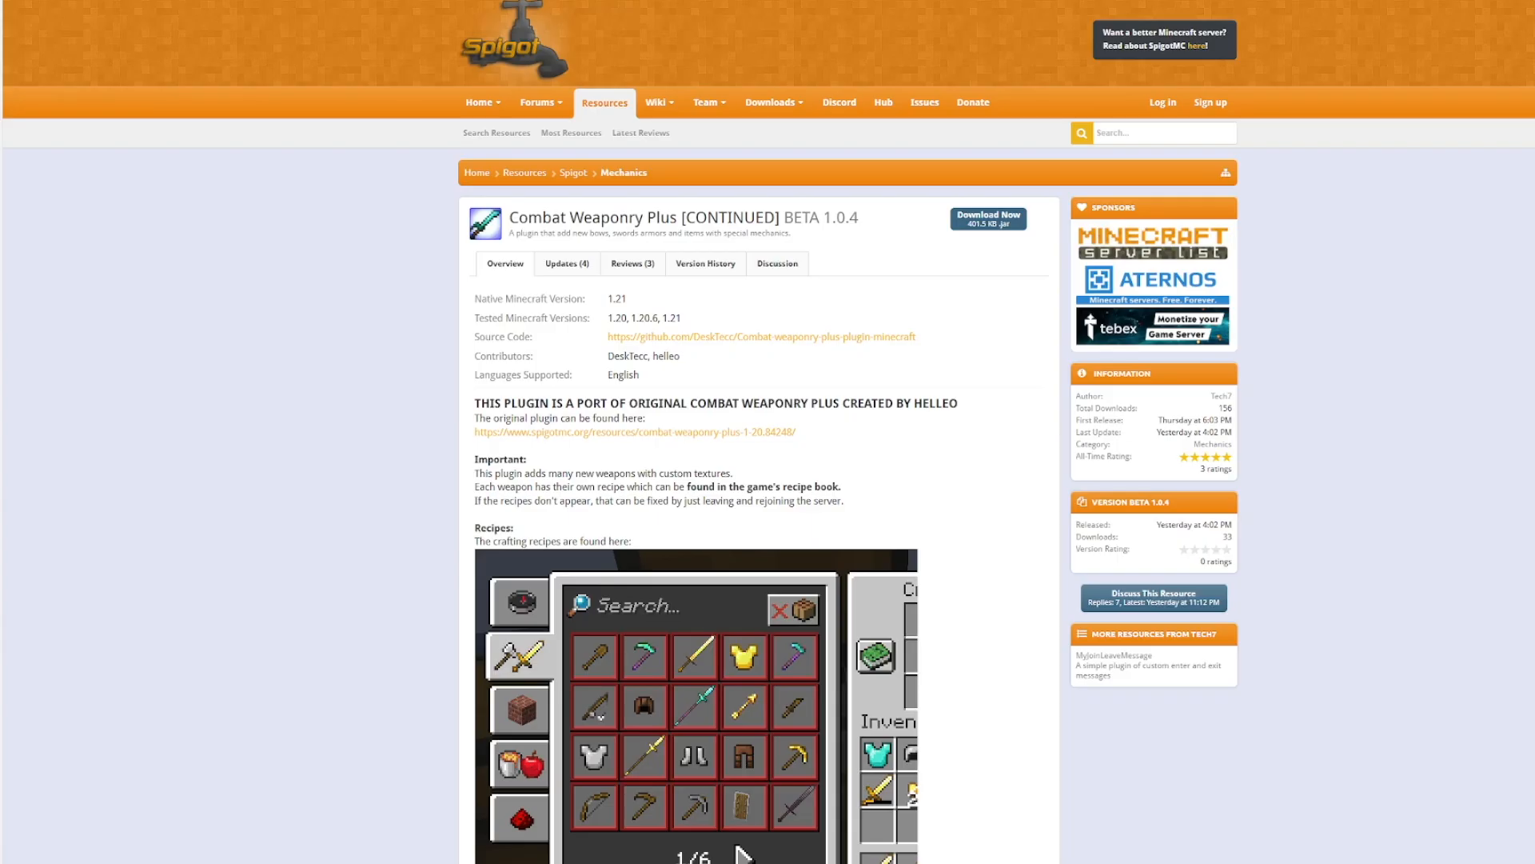
{"action": "scroll", "scroll_direction": "down", "scroll_amount": 3}
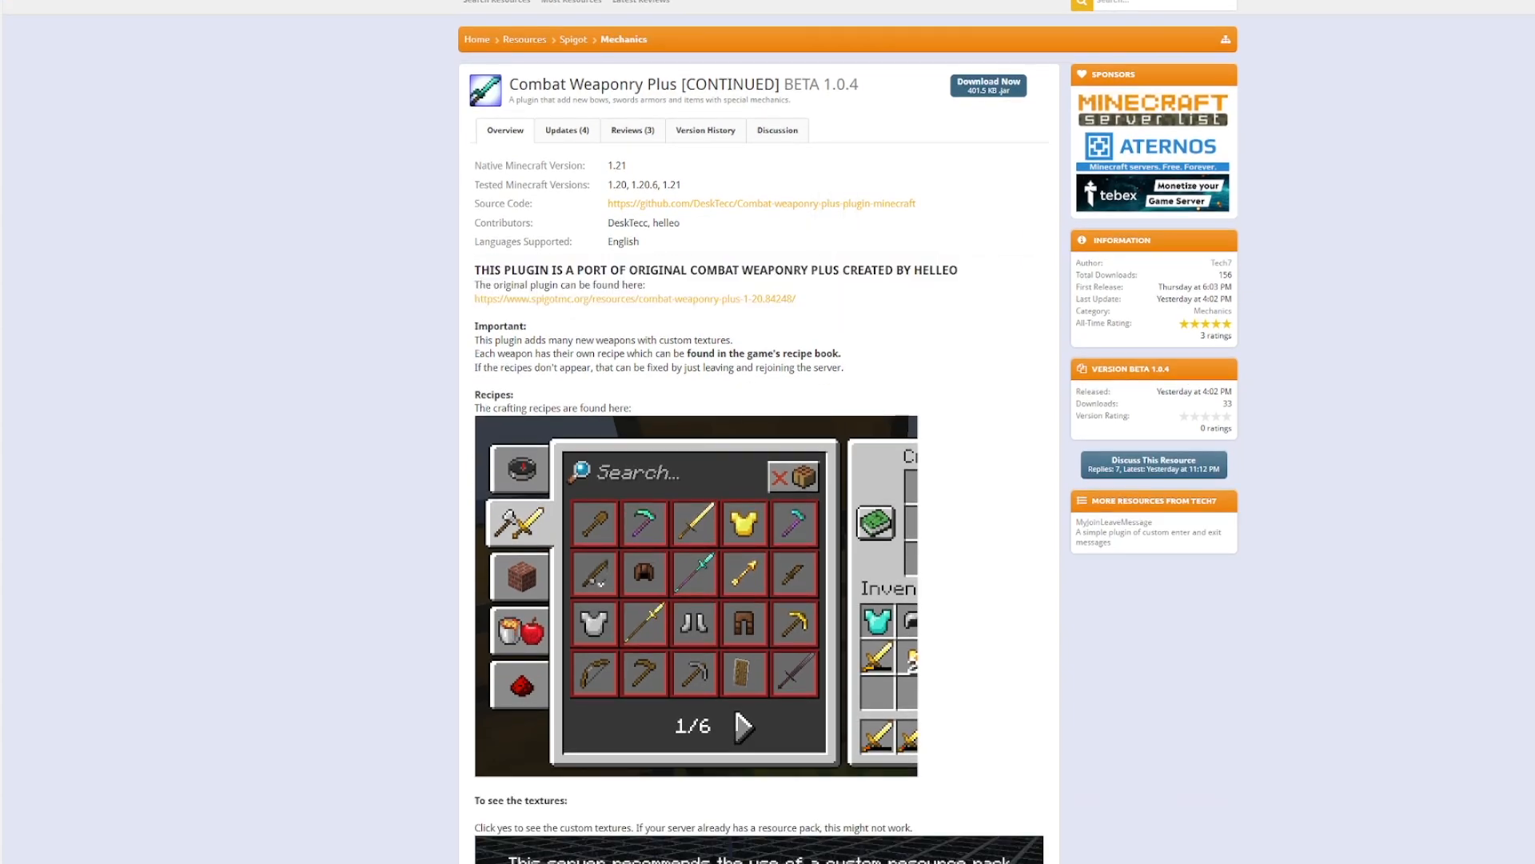
{"action": "scroll", "scroll_direction": "down", "scroll_amount": 3}
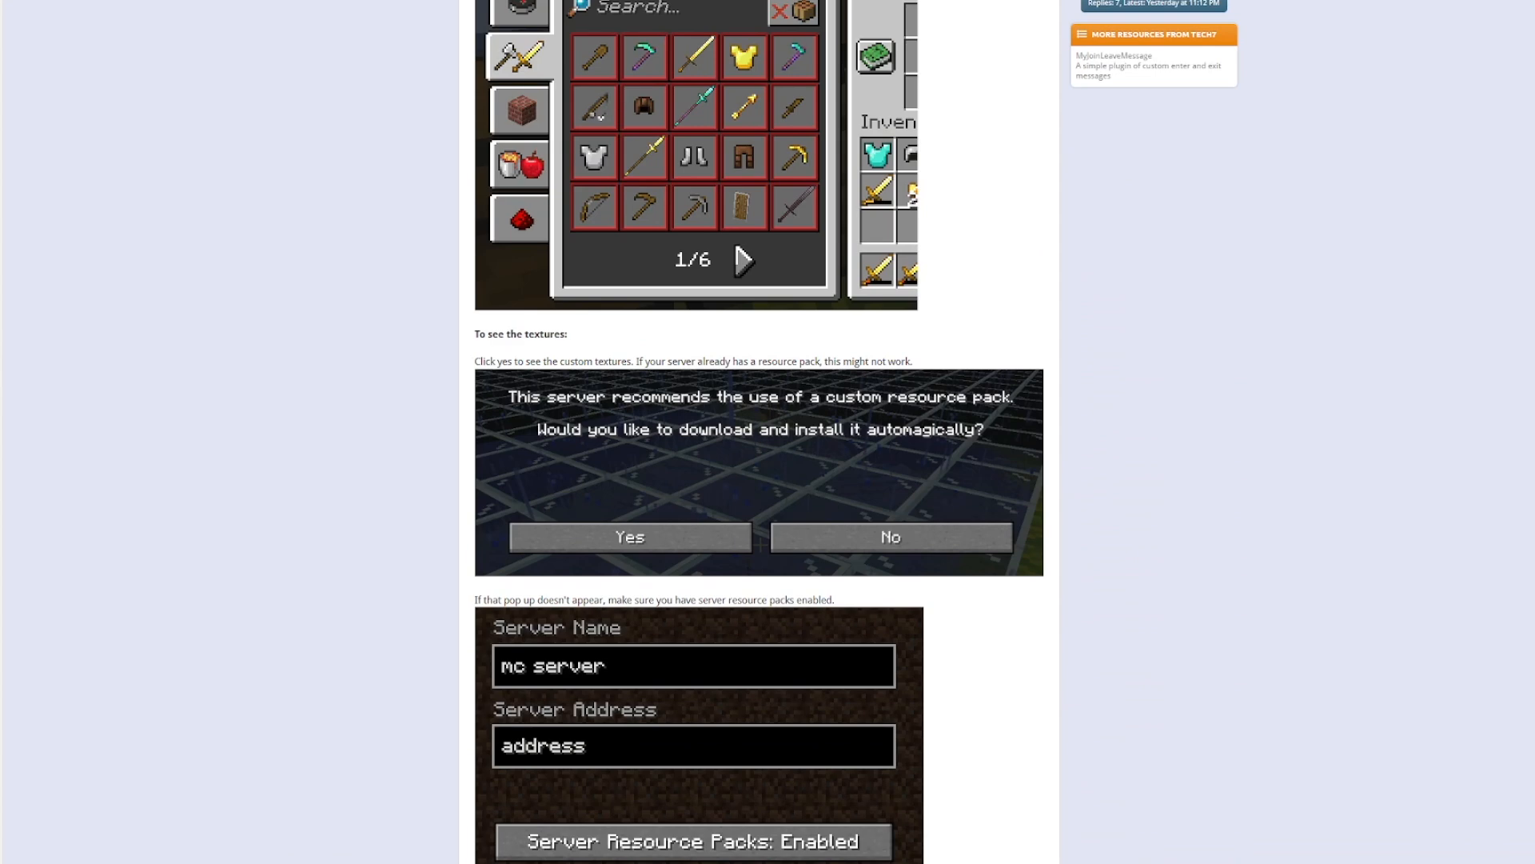
{"action": "scroll", "scroll_direction": "down", "scroll_amount": 3}
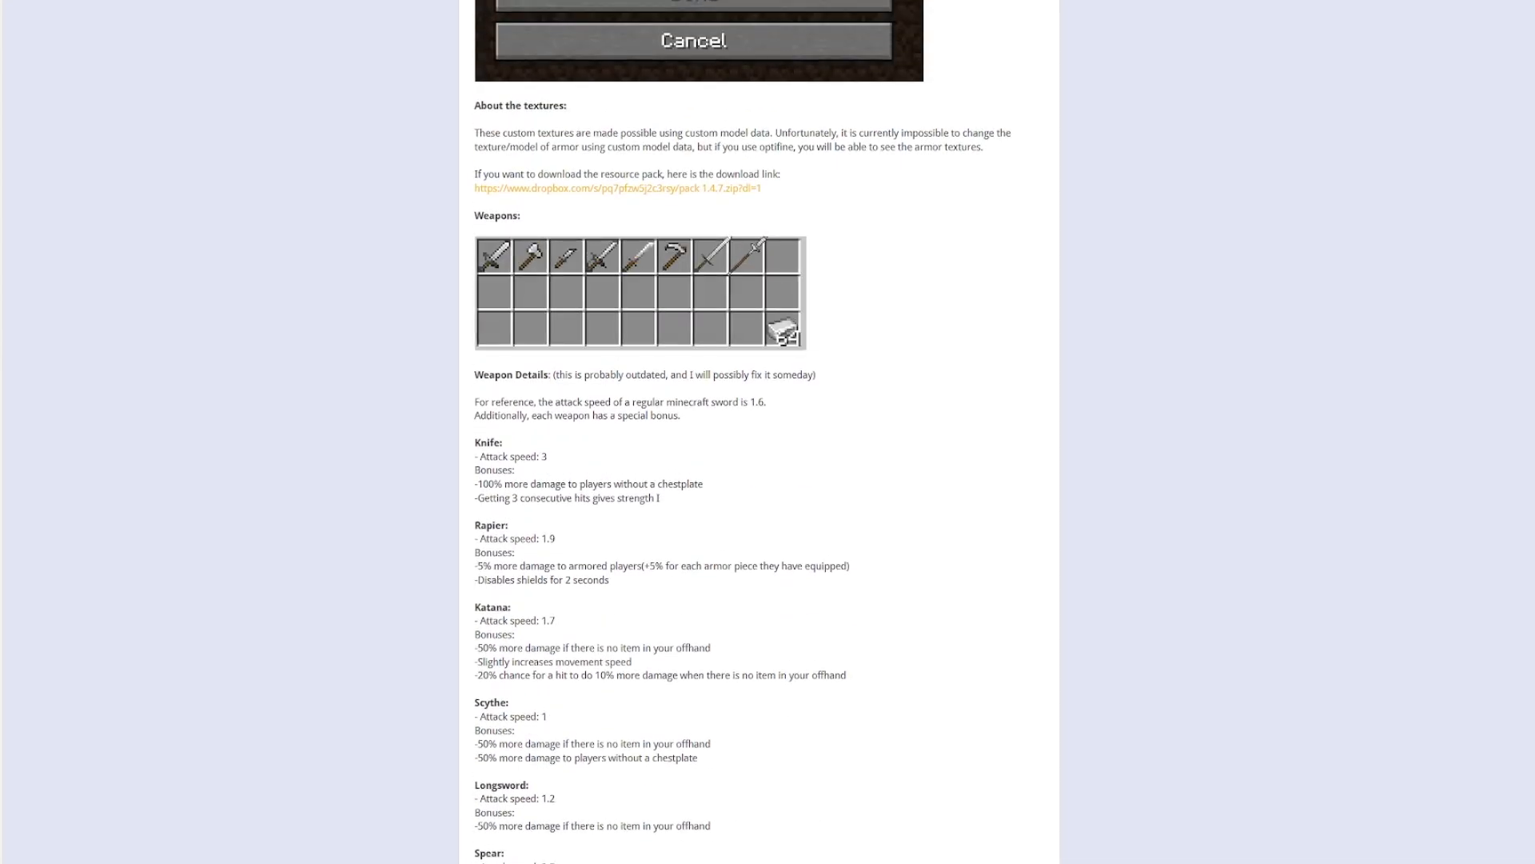
{"action": "scroll", "scroll_direction": "down", "scroll_amount": 3}
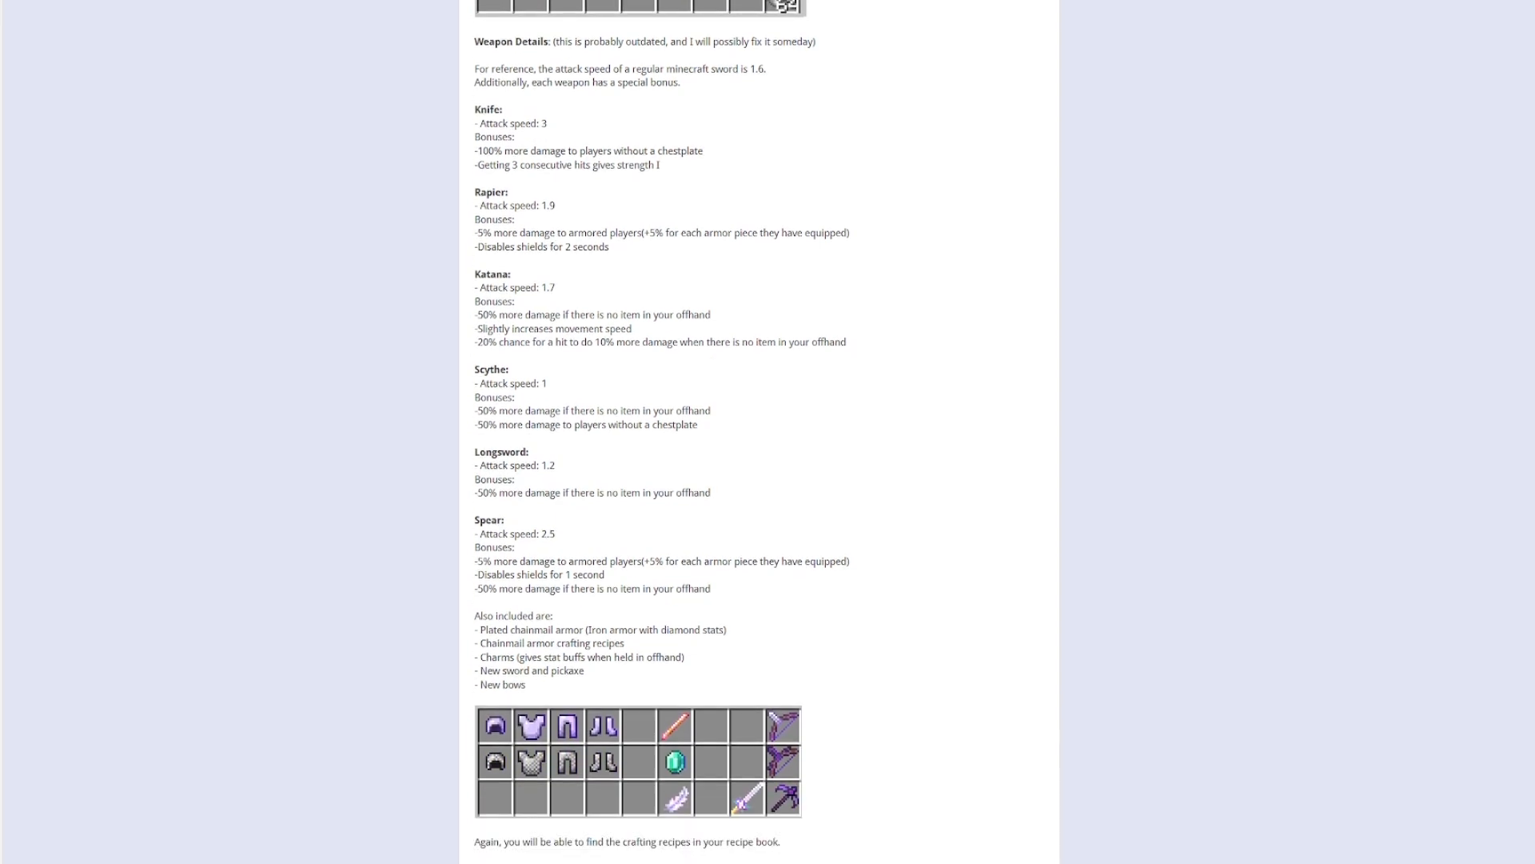